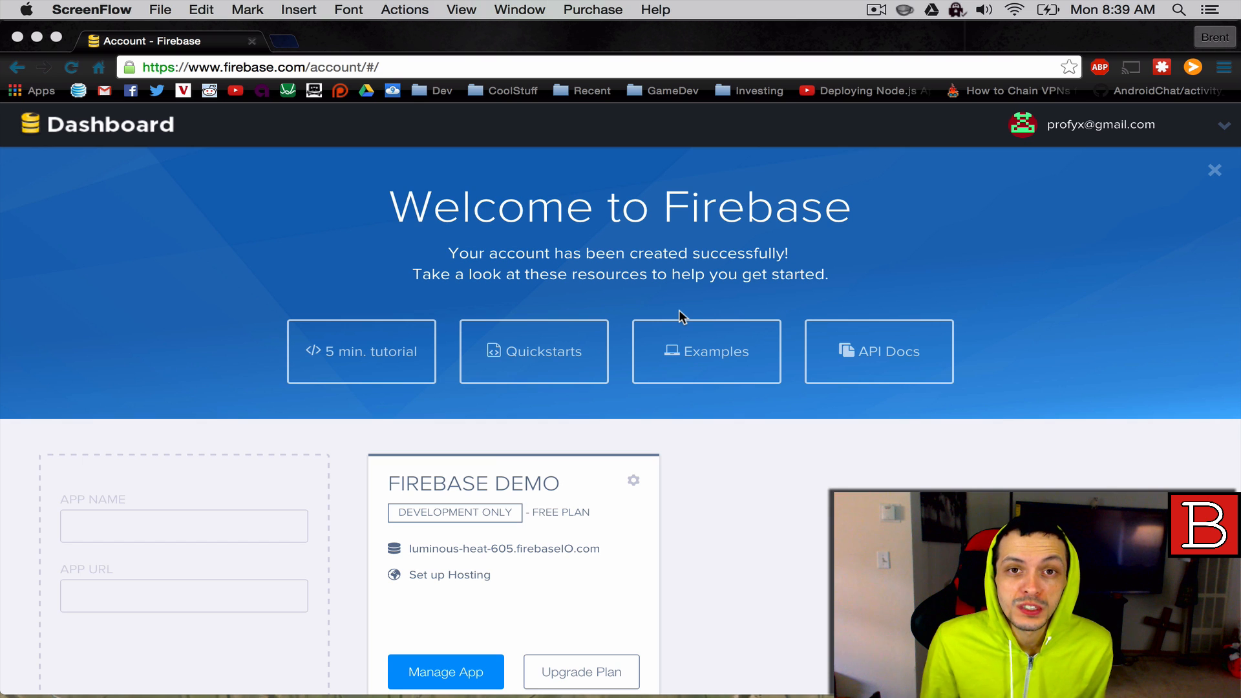
Step: Scroll the Firebase welcome page and choose Manage App on the FIREBASE DEMO card
scroll("down", 3)
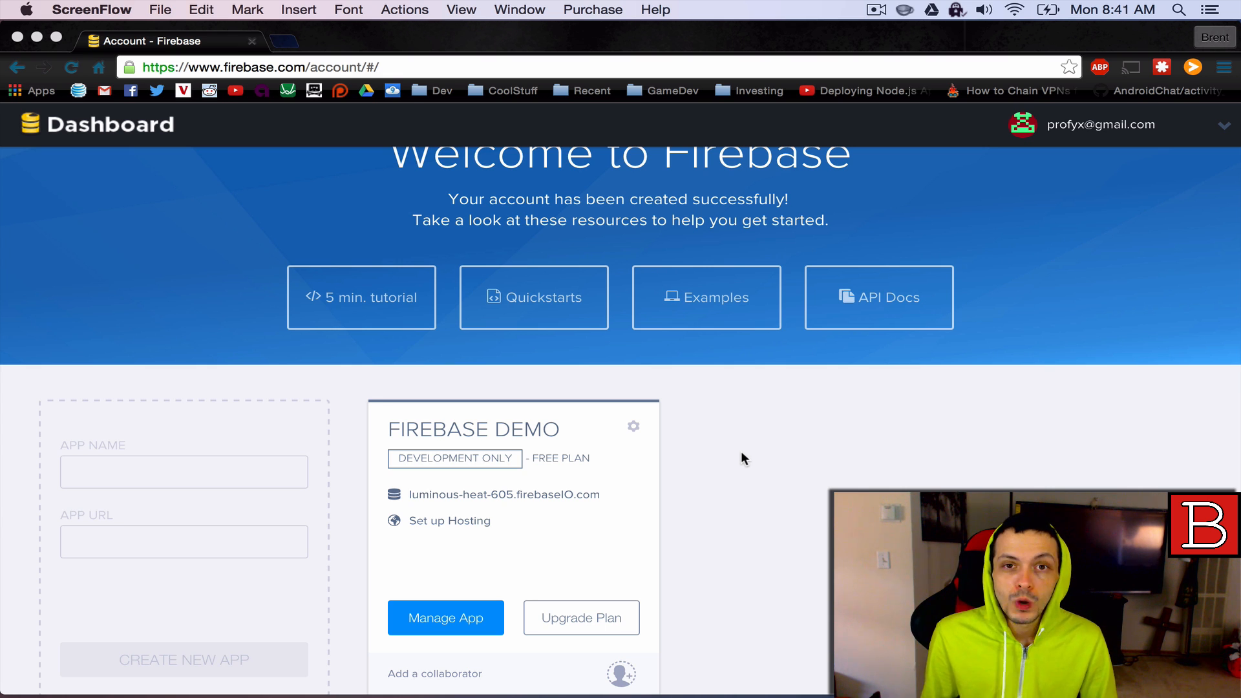
mouse_move(695, 419)
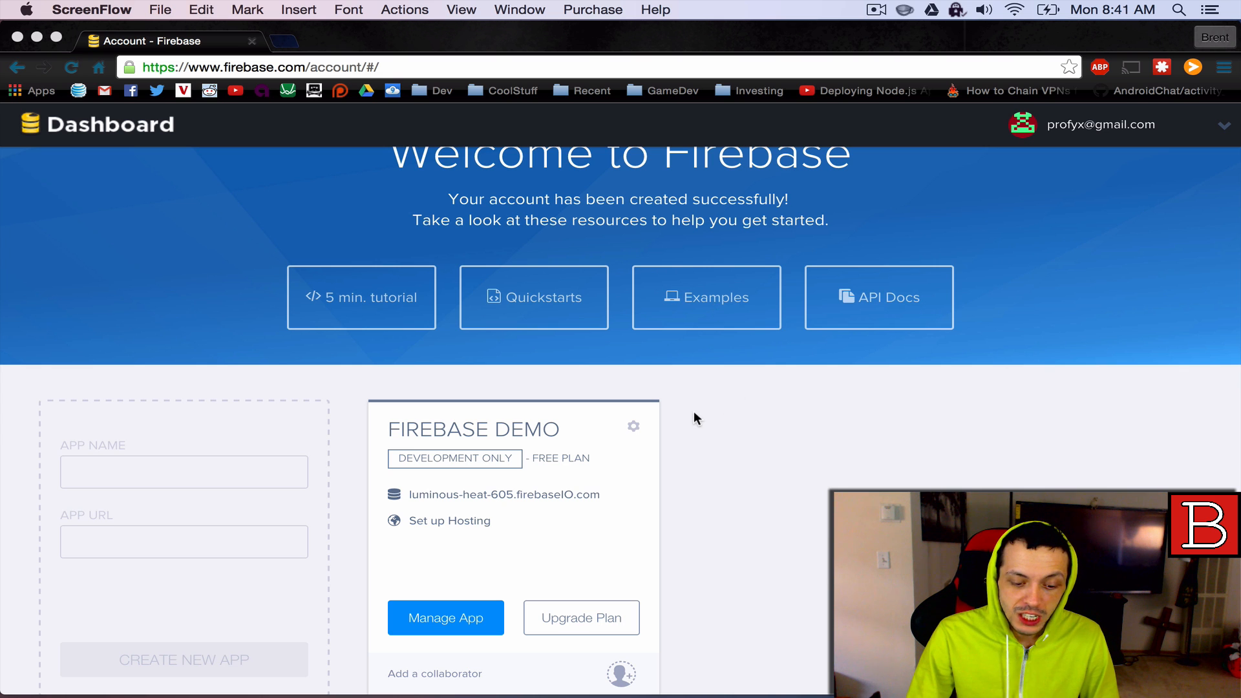
scroll("up", 3)
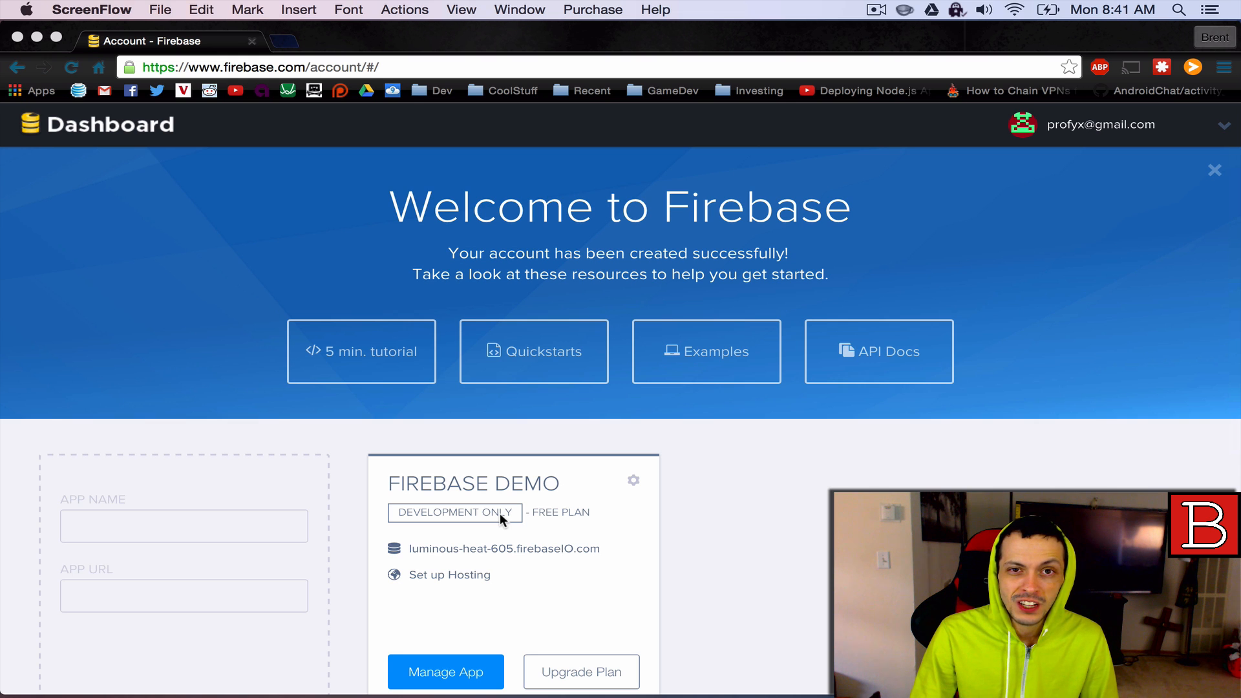
scroll("down", 3)
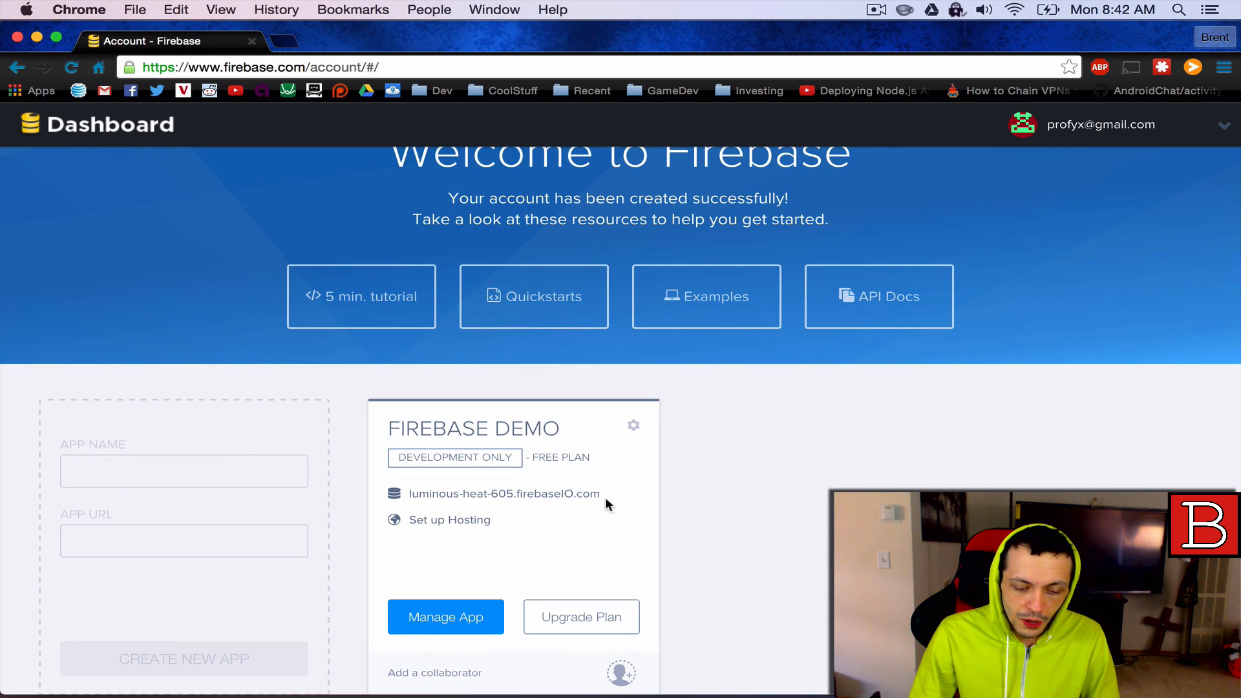
mouse_move(504, 493)
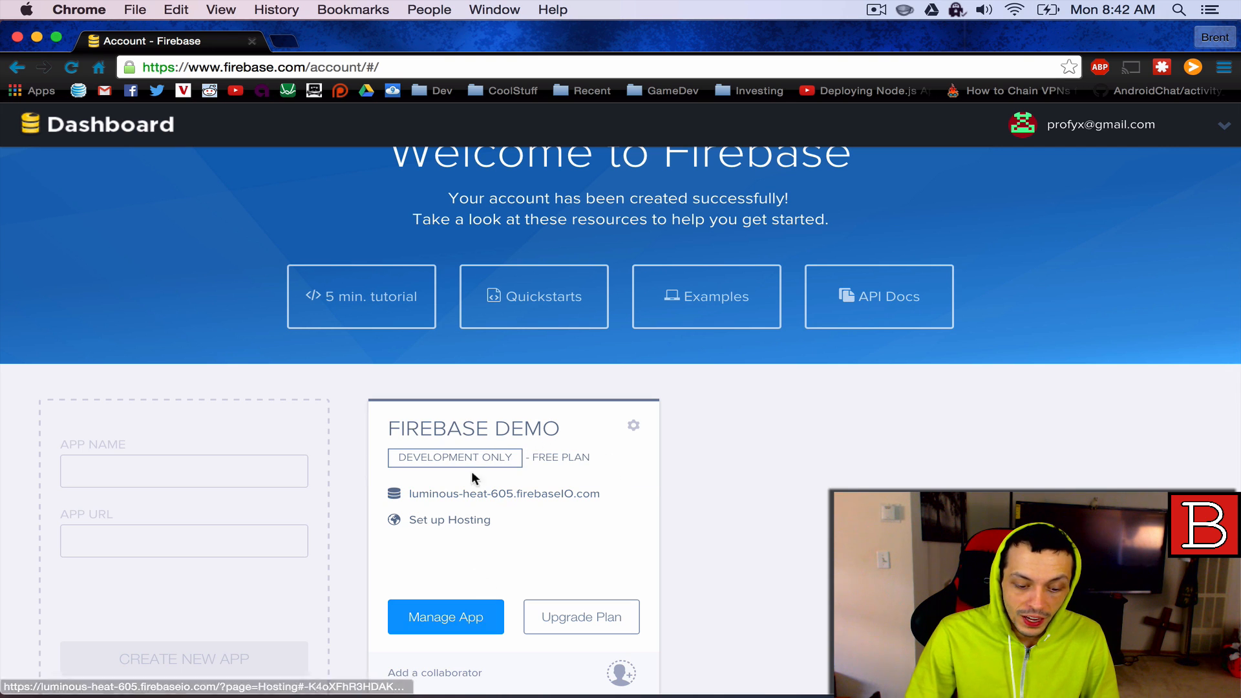
left_click(445, 617)
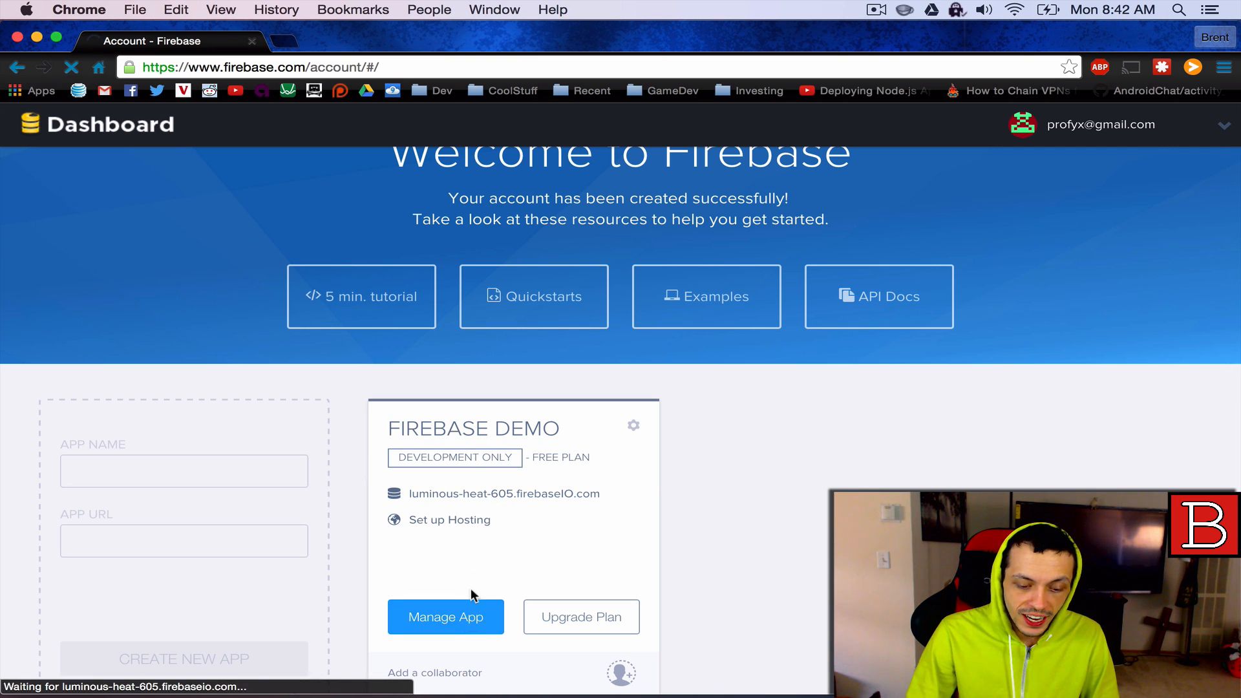
Step: Show the FIREBASE DEMO Data view with the luminous-heat-605 database tree
left_click(445, 617)
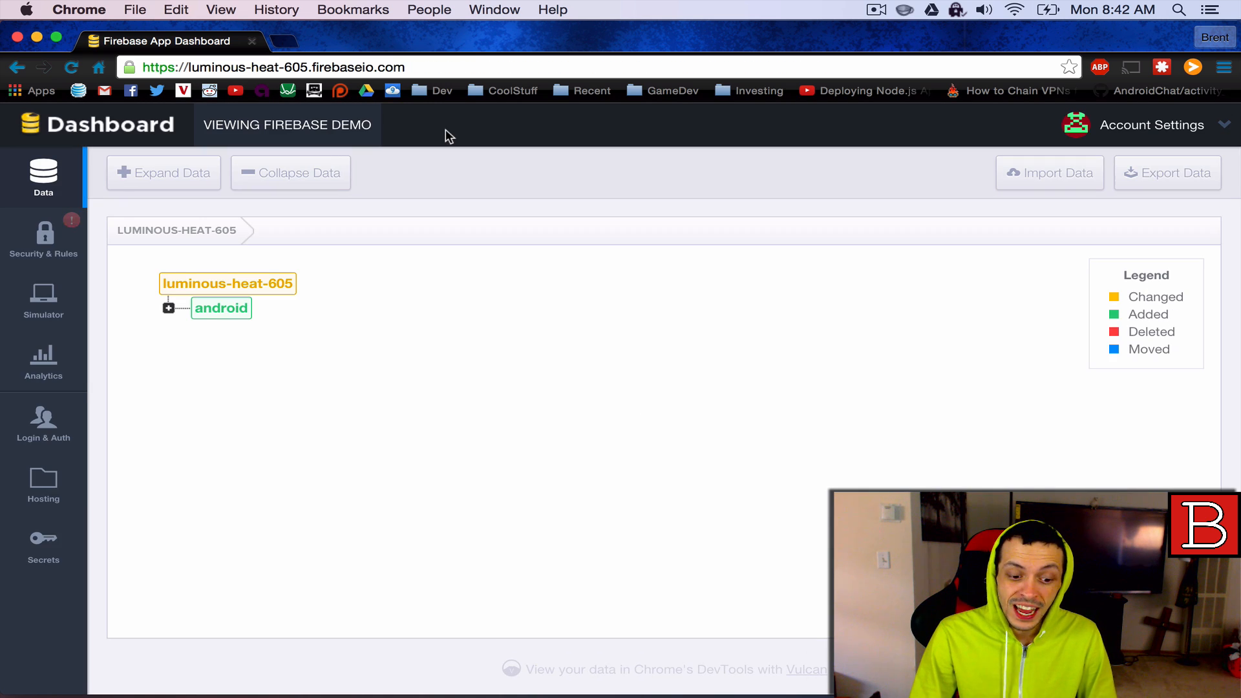
left_click(166, 307)
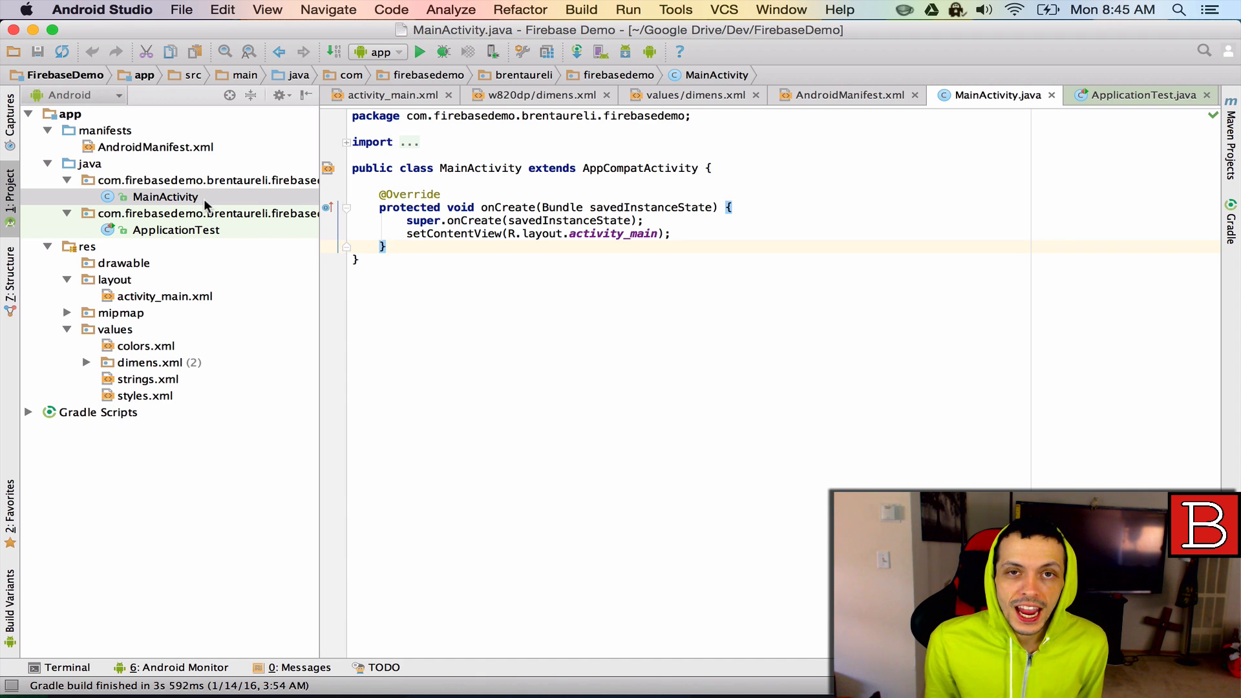
Step: Focus the MainActivity code in the FirebaseDemo project for editing
left_click(384, 246)
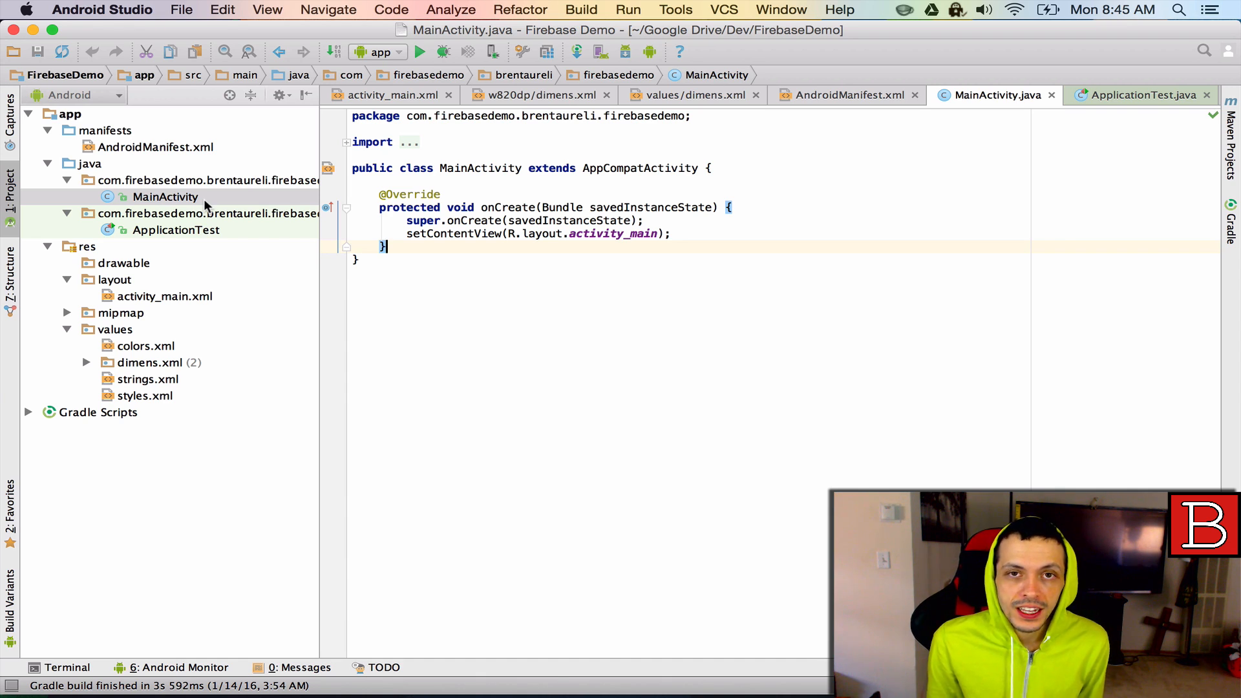
mouse_move(152, 176)
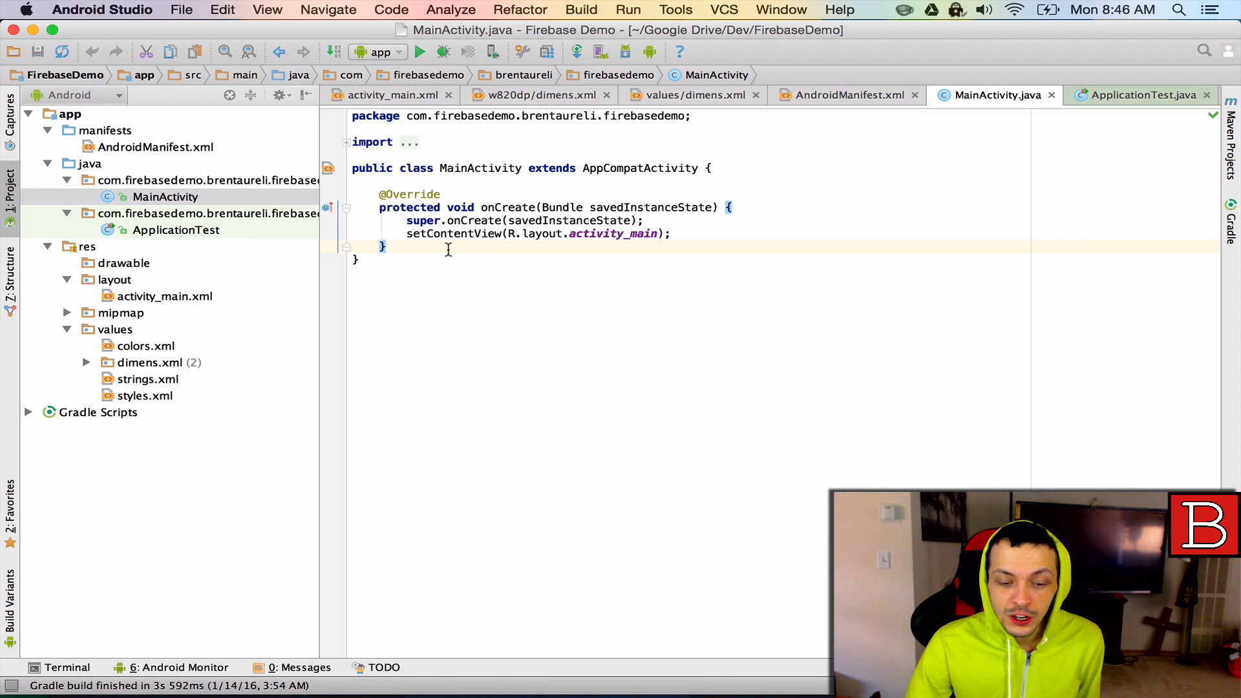
mouse_move(472, 251)
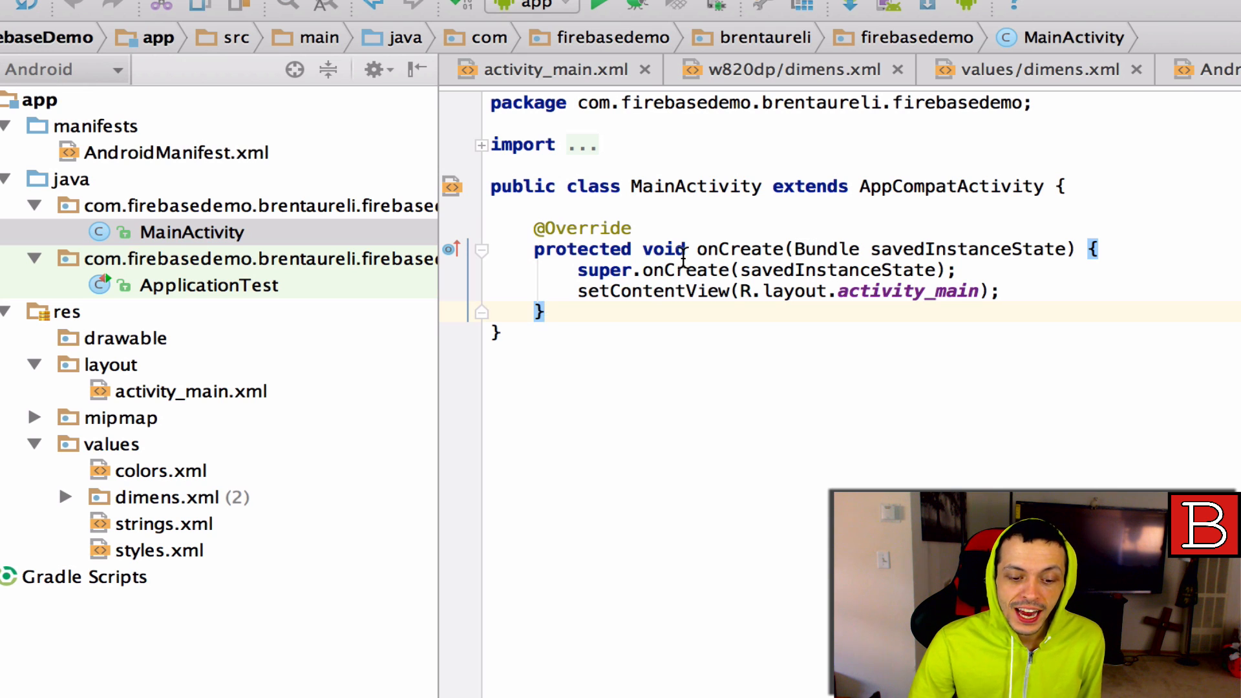
mouse_move(772, 249)
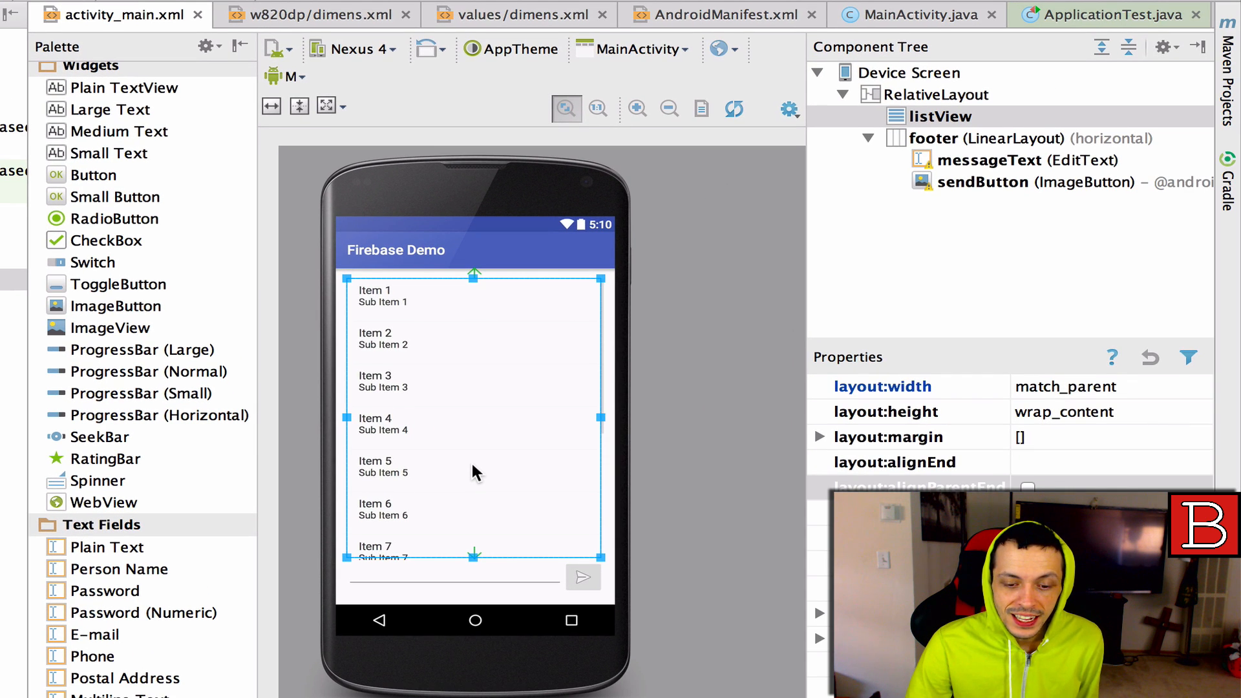
mouse_move(431, 584)
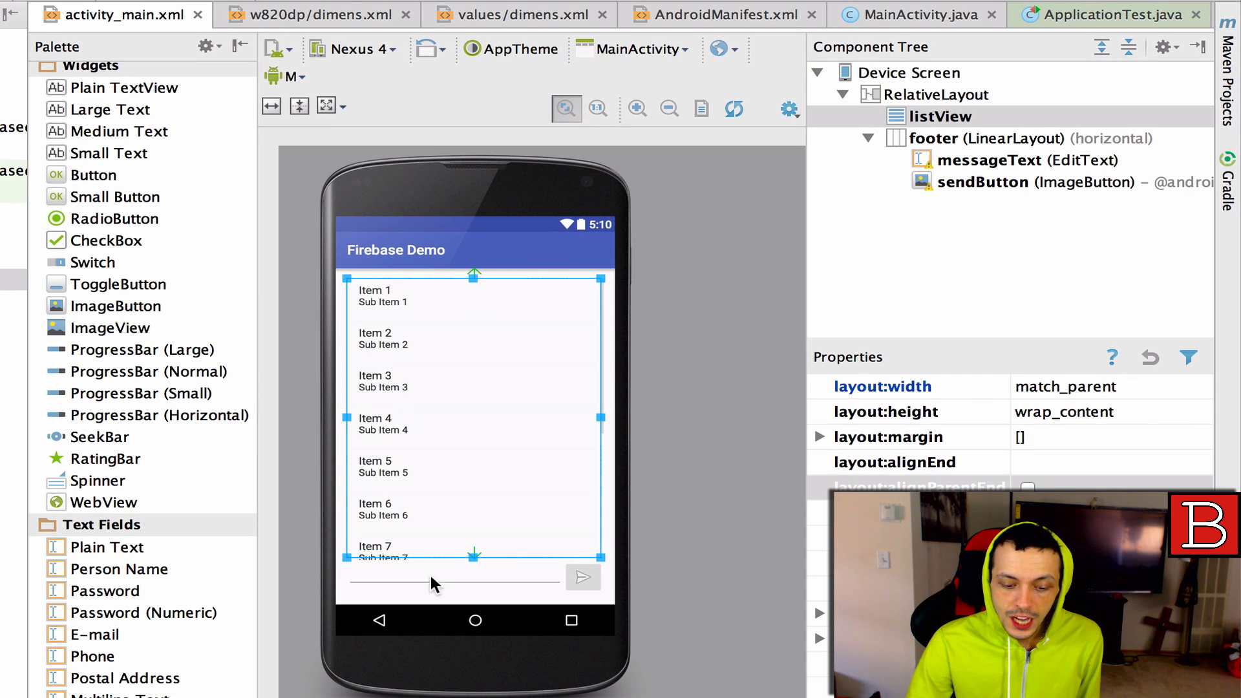
Step: View activity_main.xml as XML and scroll through the ListView and footer LinearLayout
left_click(451, 576)
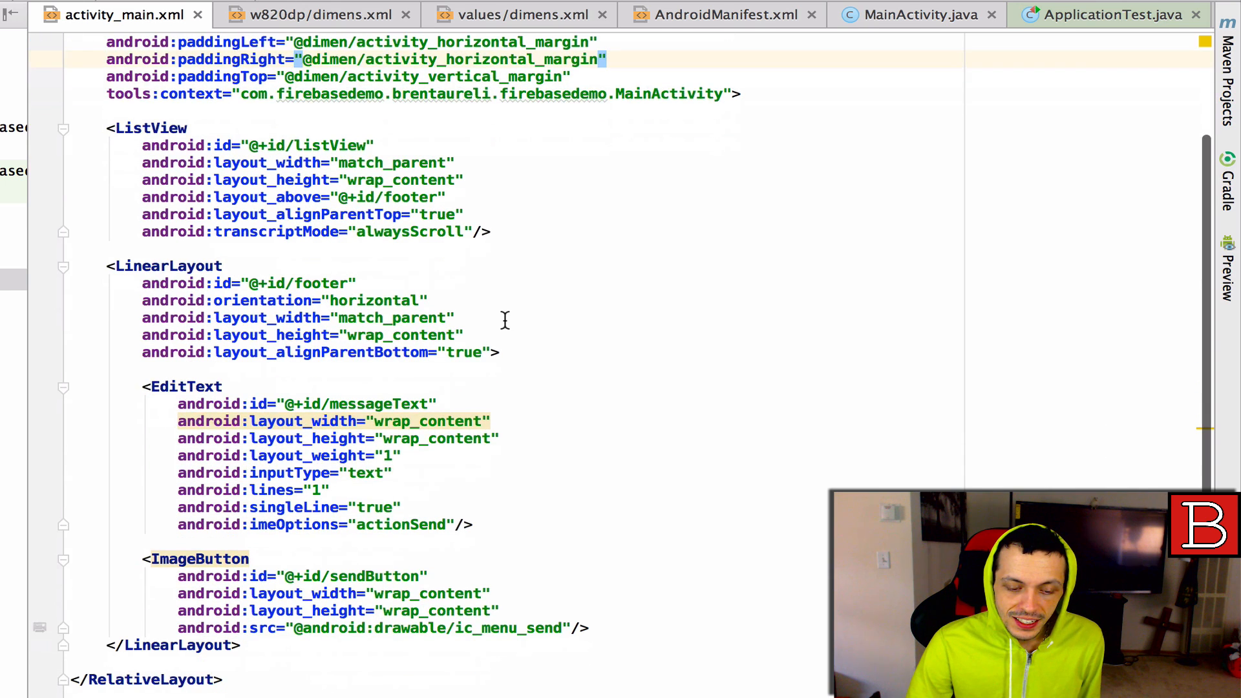
scroll("up", 3)
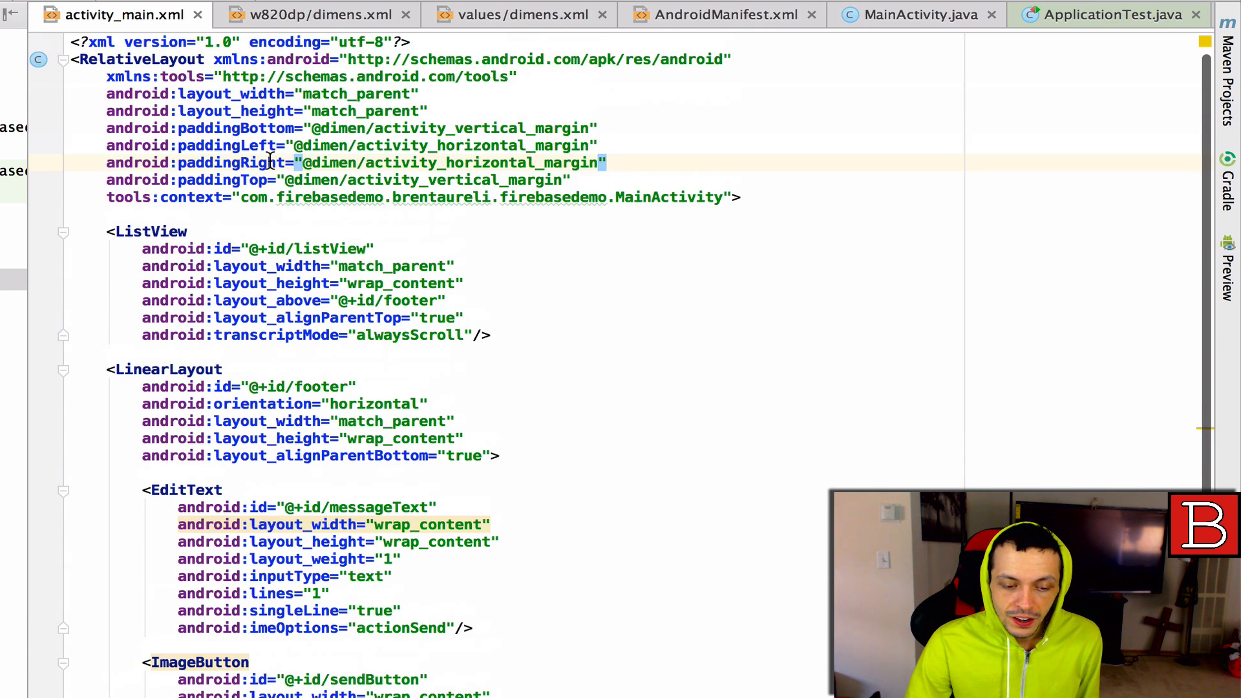
mouse_move(246, 212)
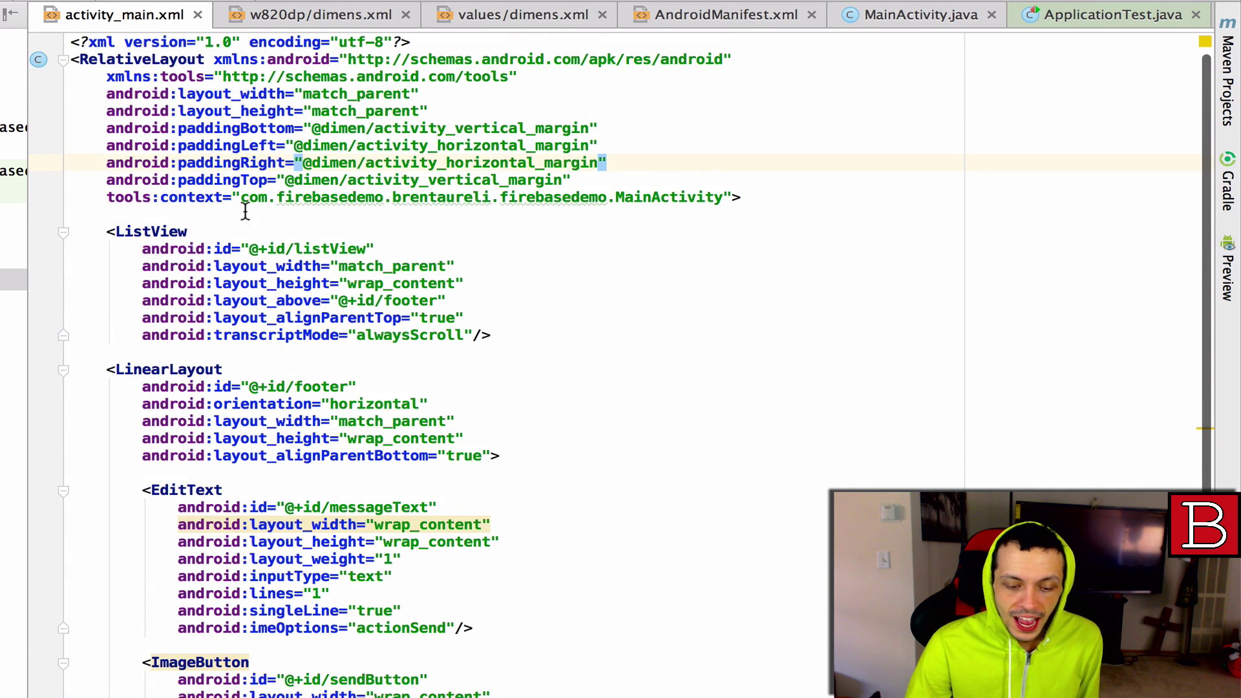
scroll("down", 3)
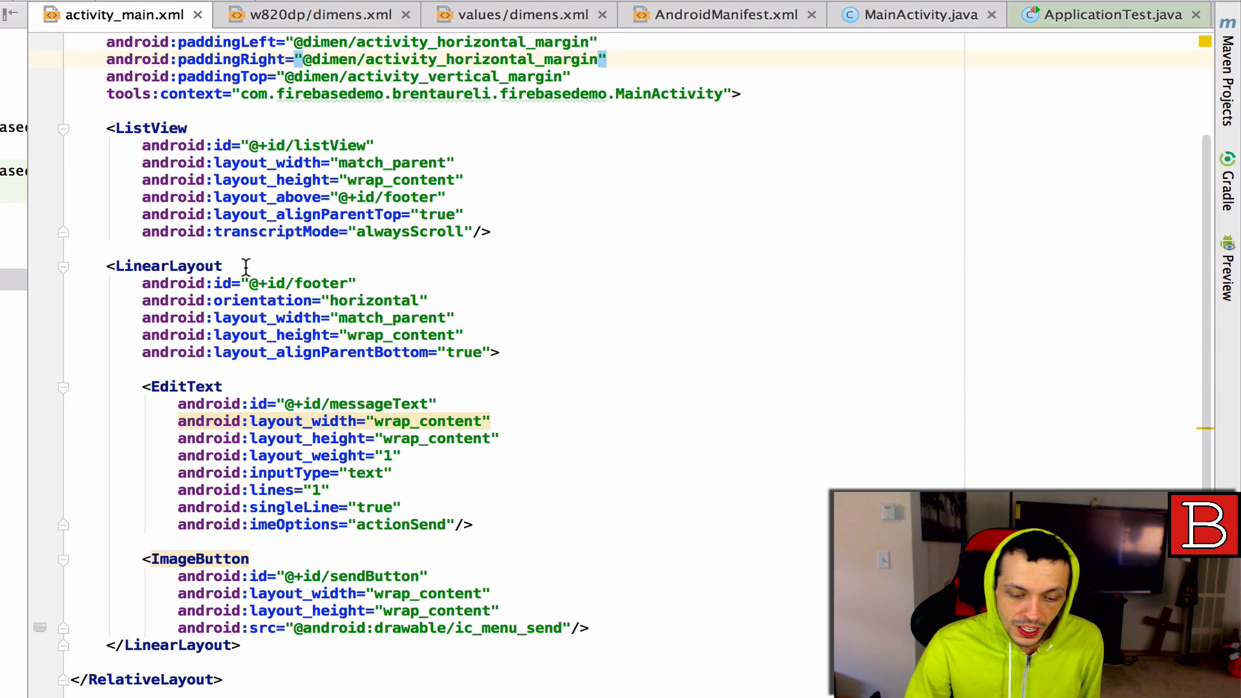
scroll("down", 3)
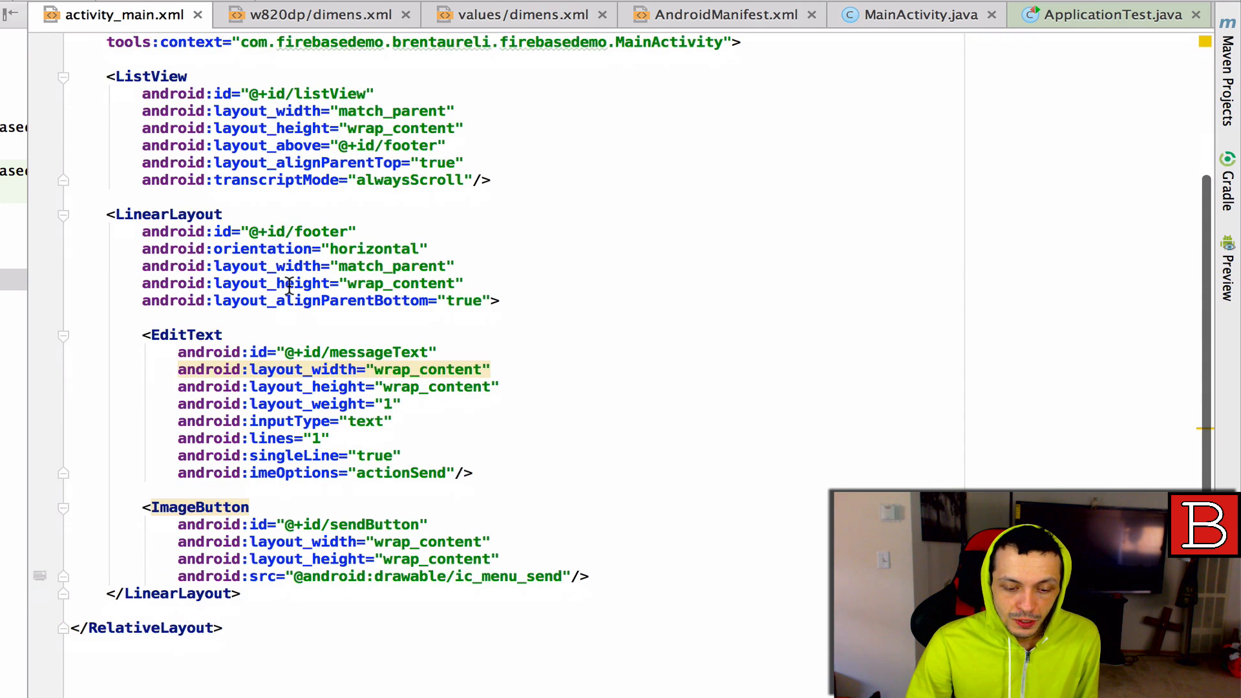
mouse_move(207, 342)
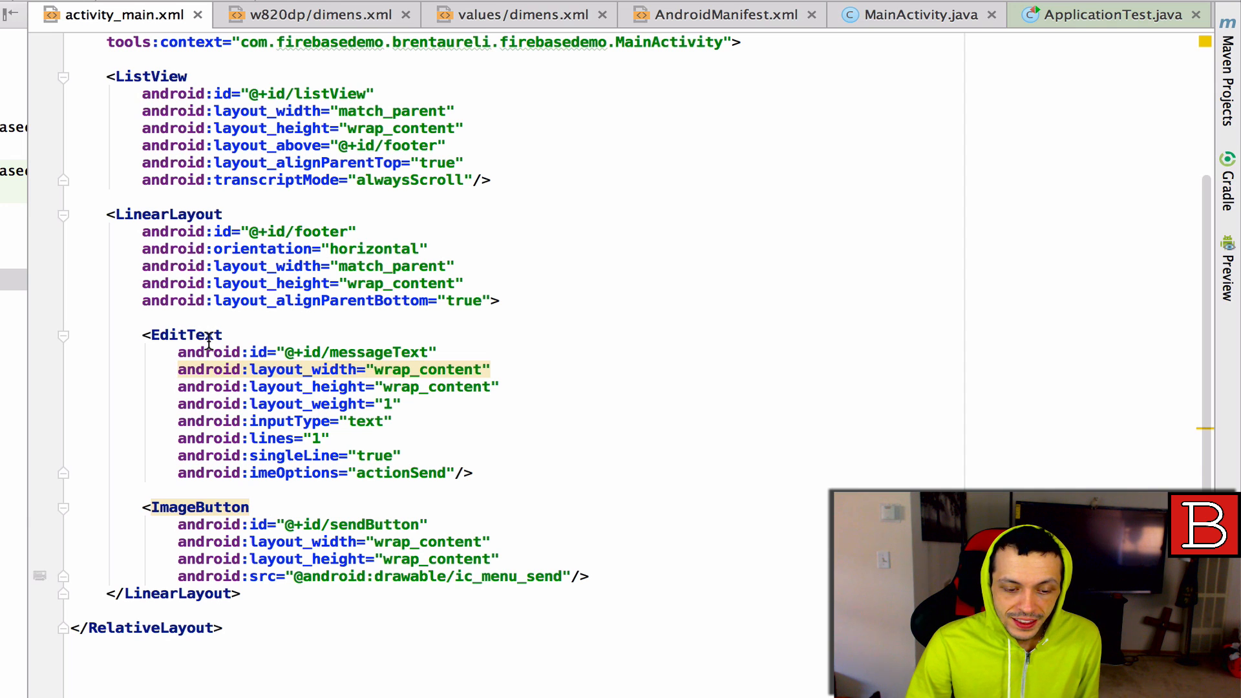
mouse_move(276, 322)
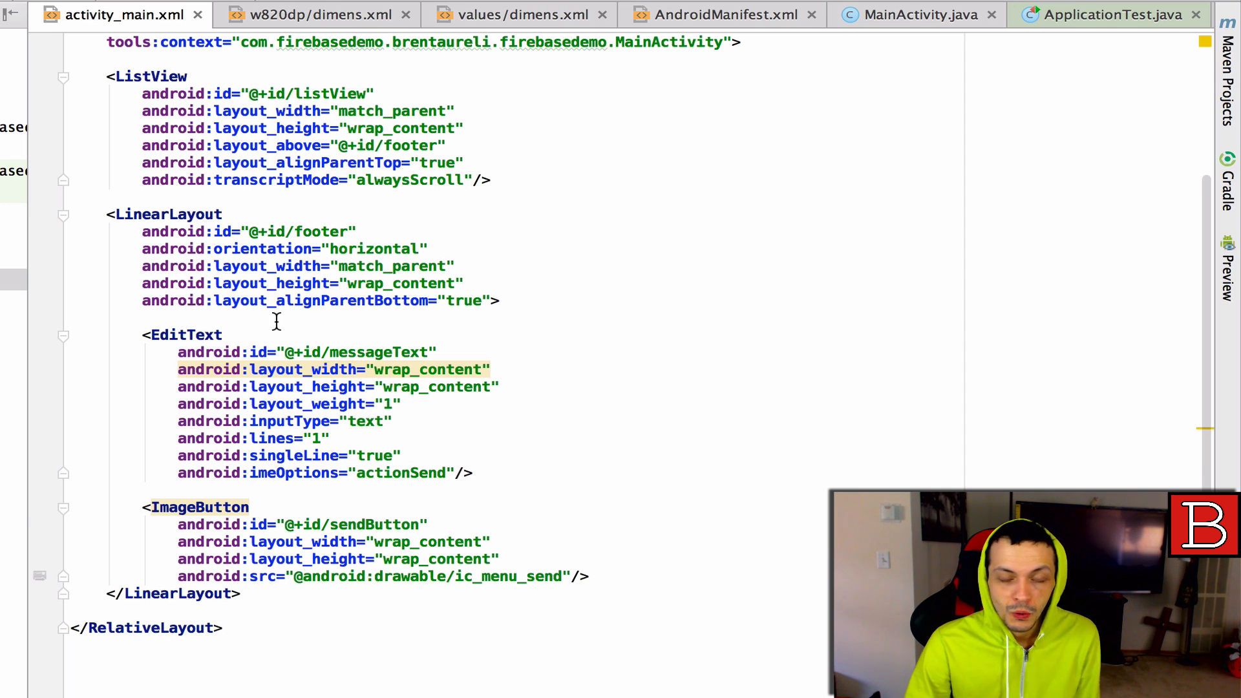
mouse_move(336, 351)
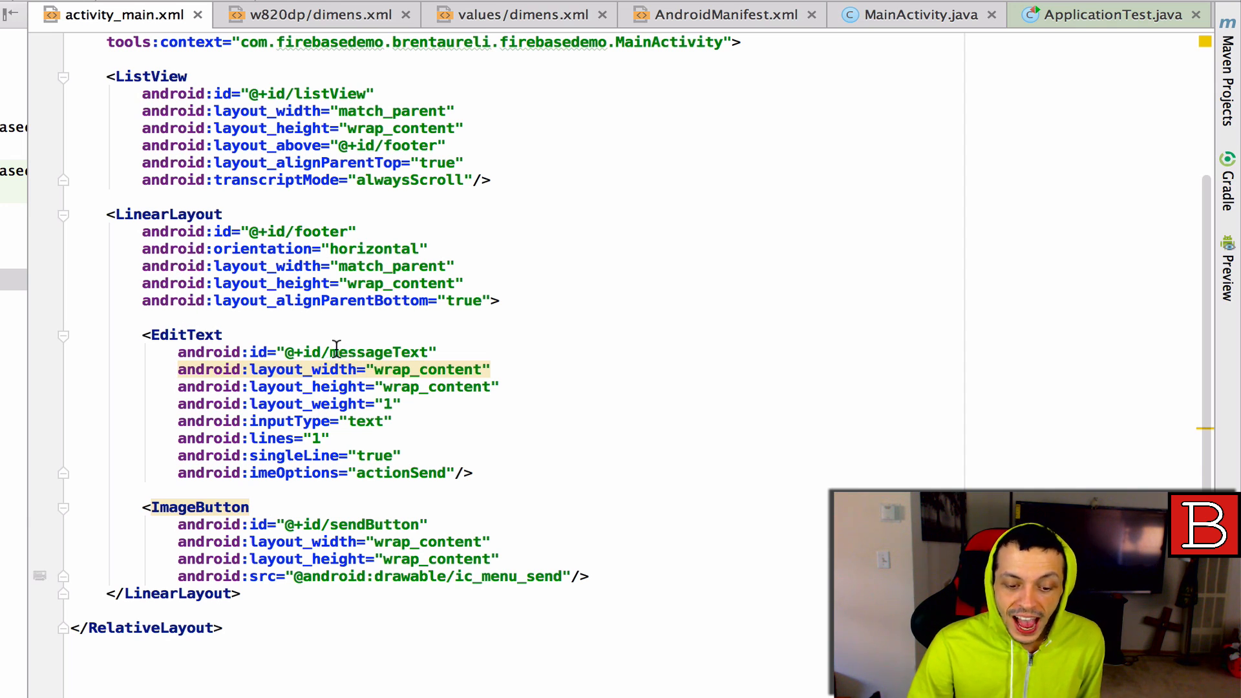
mouse_move(391, 387)
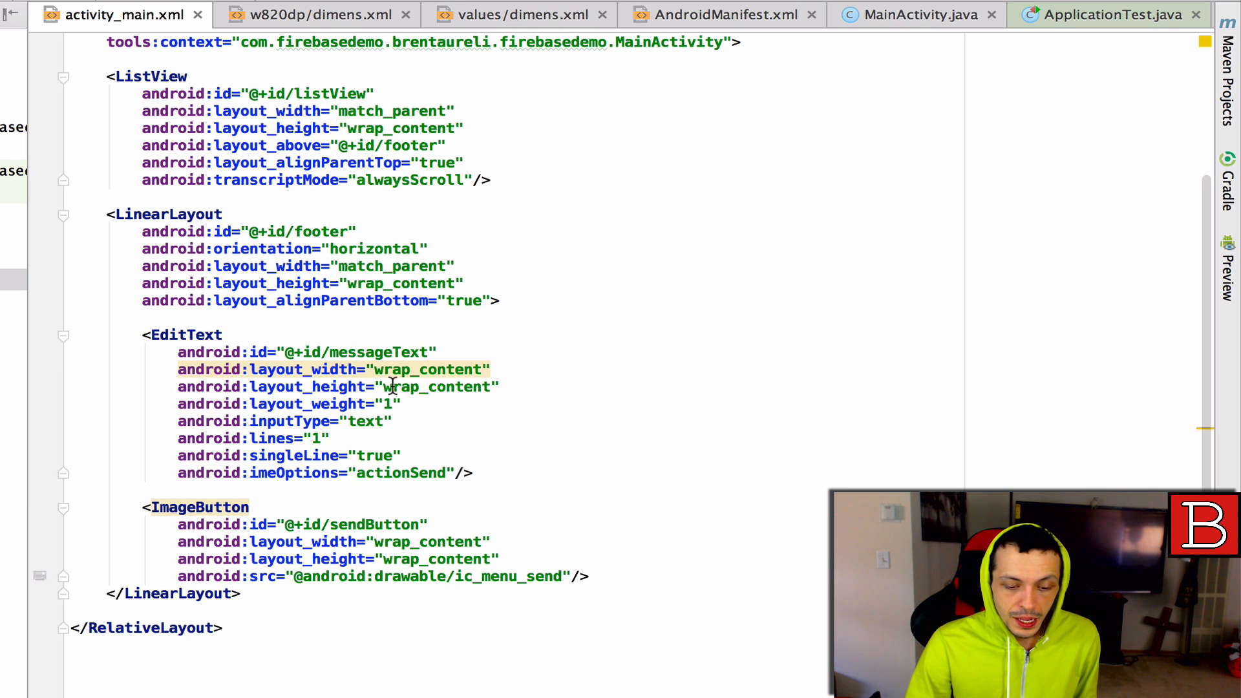
mouse_move(366, 420)
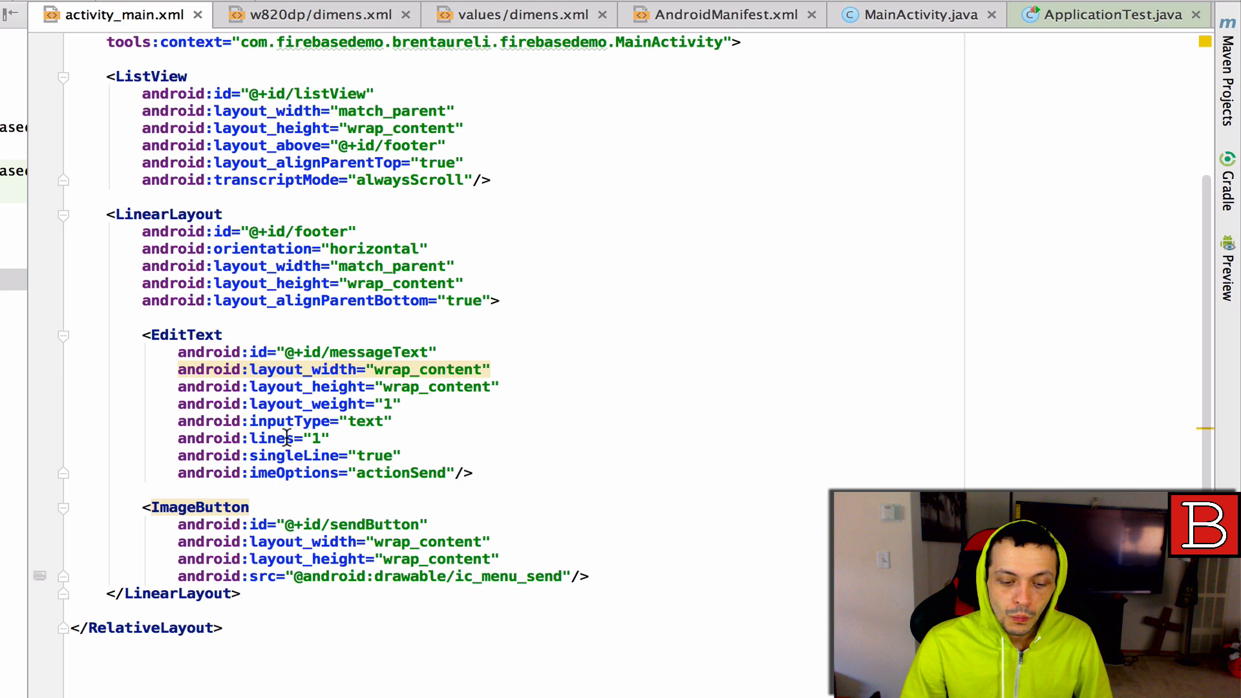
mouse_move(336, 472)
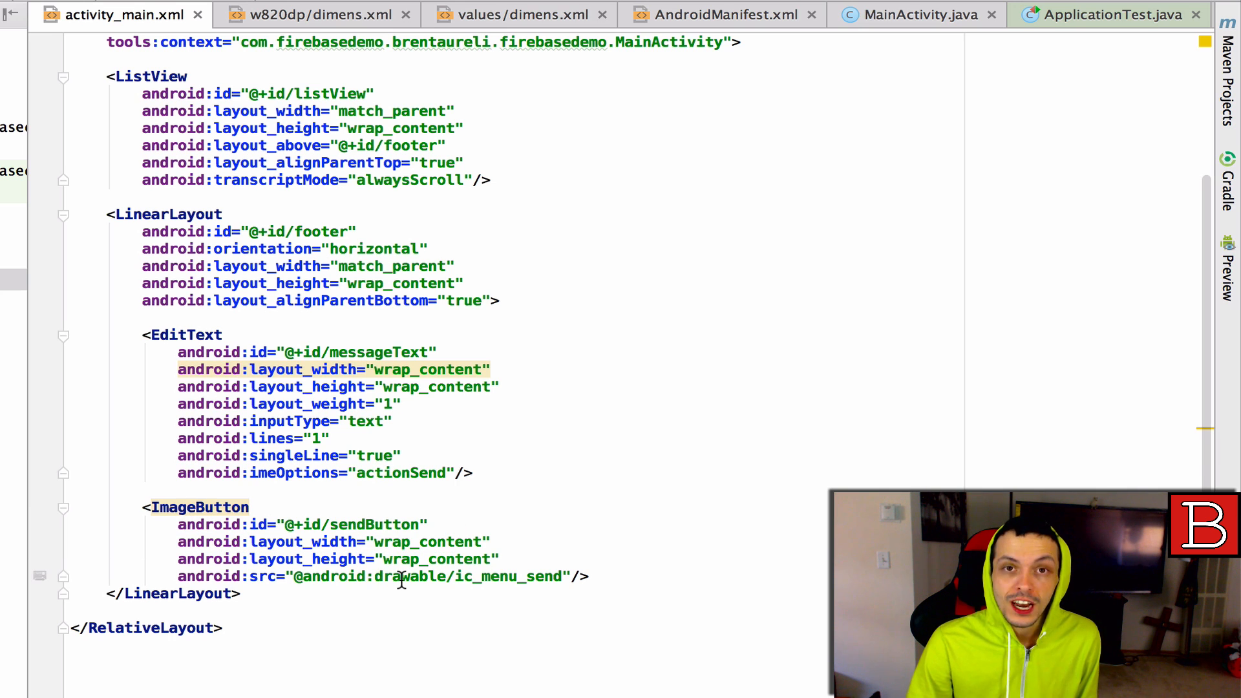
mouse_move(527, 582)
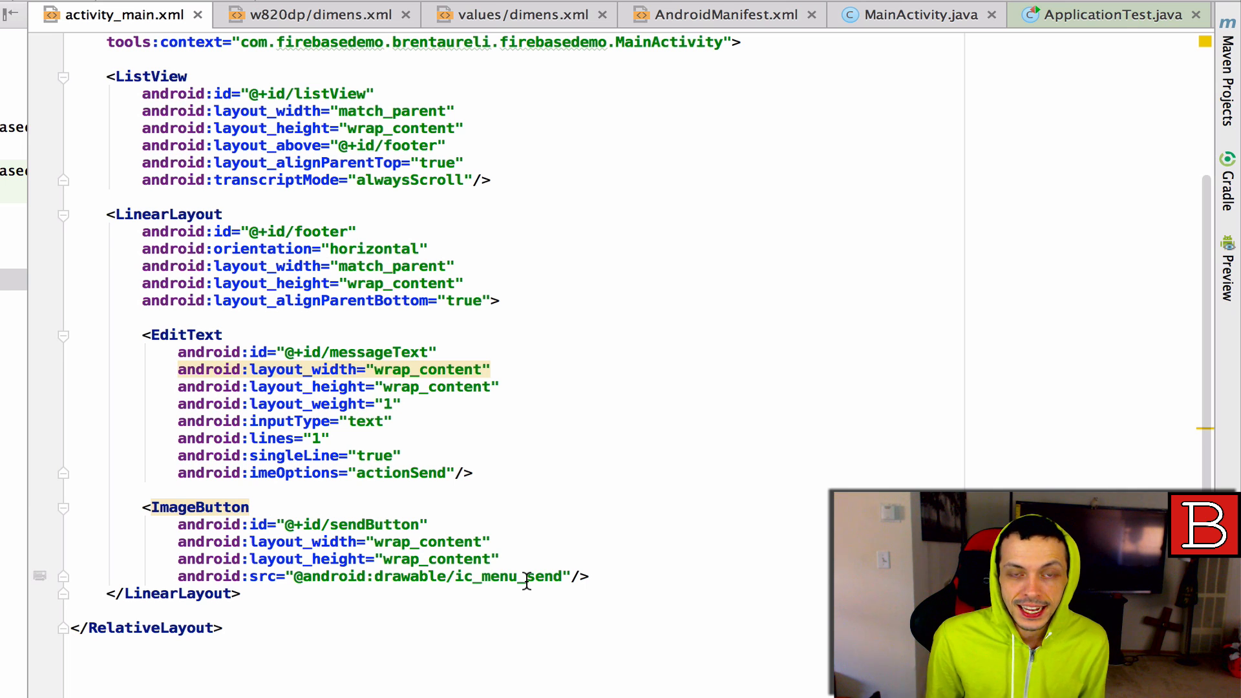
Step: Add compile 'com.firebase:firebase-client-android:2.5.0+' to the app build.gradle dependencies
left_click(133, 212)
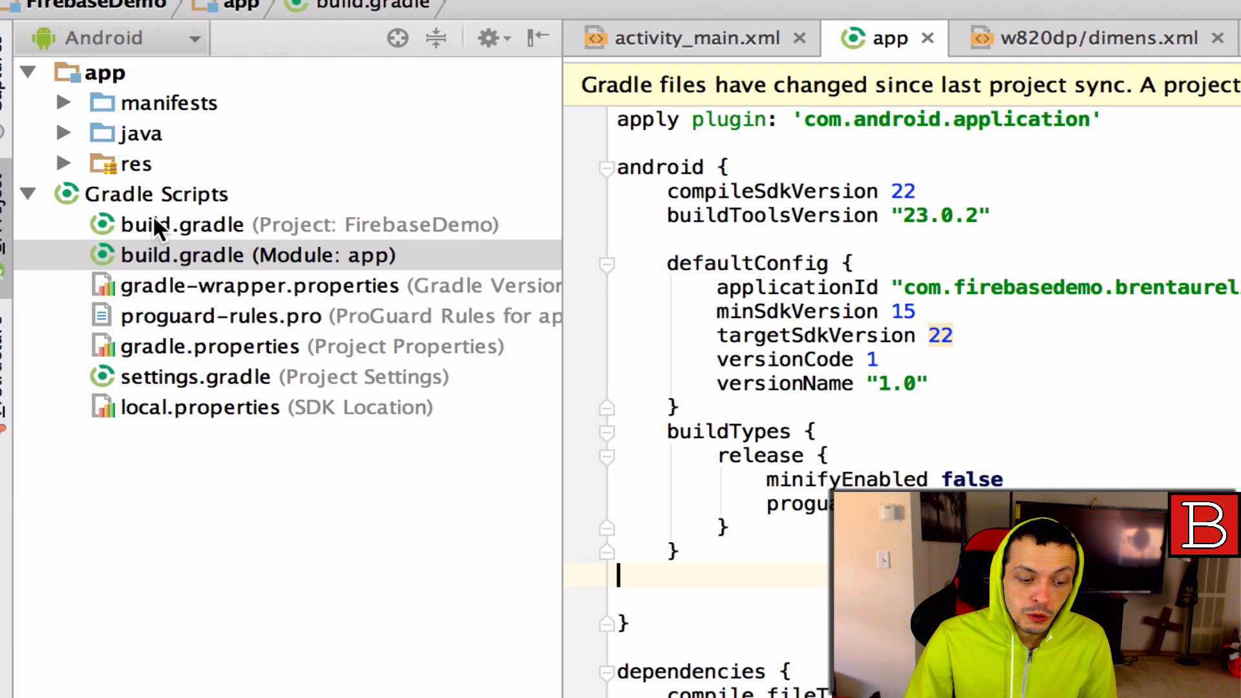
mouse_move(166, 273)
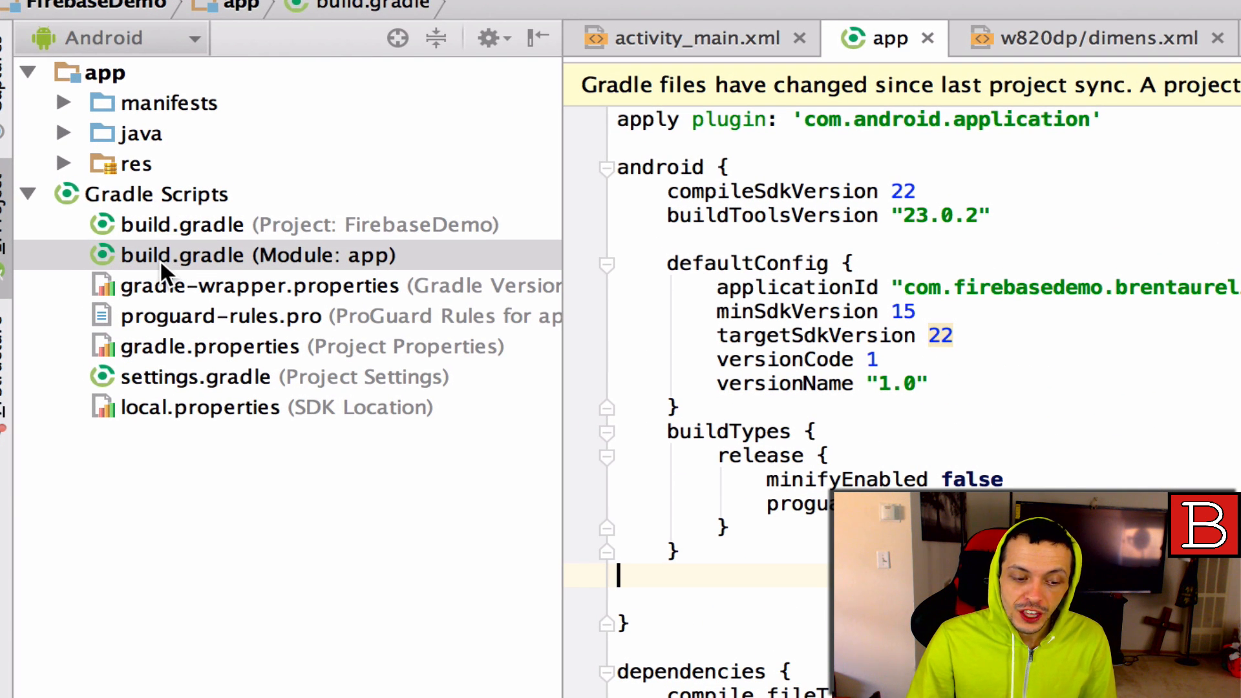
mouse_move(246, 271)
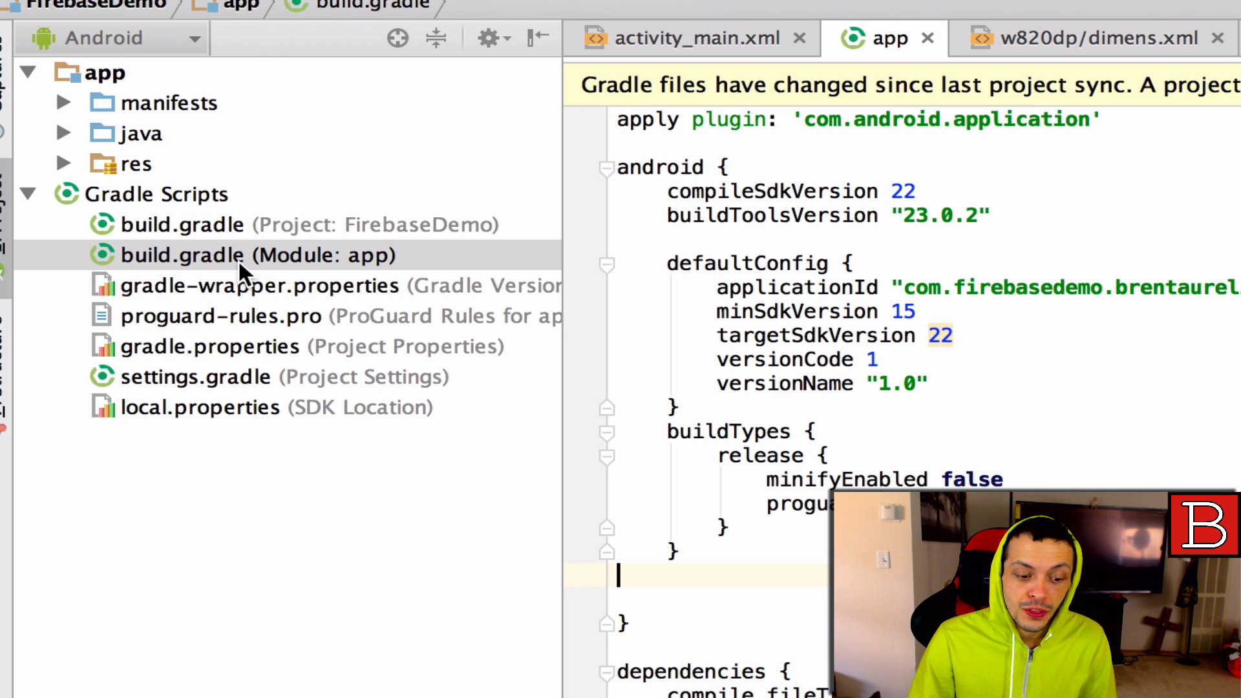
mouse_move(314, 281)
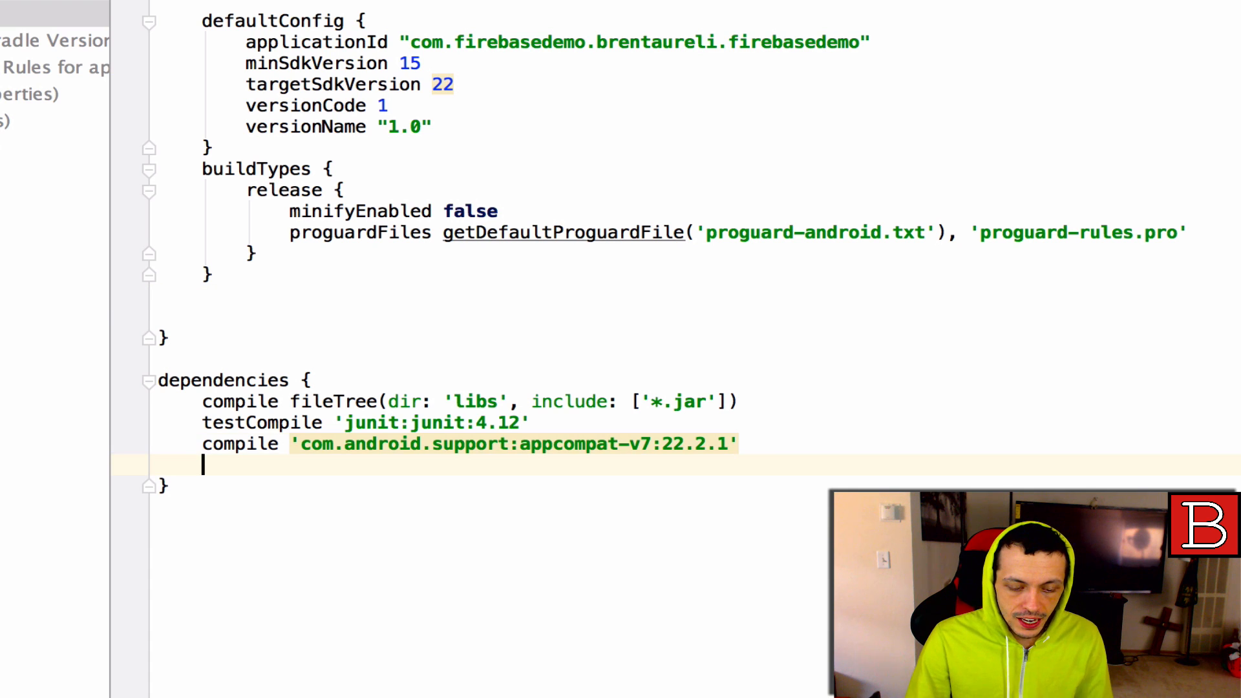
type("compile")
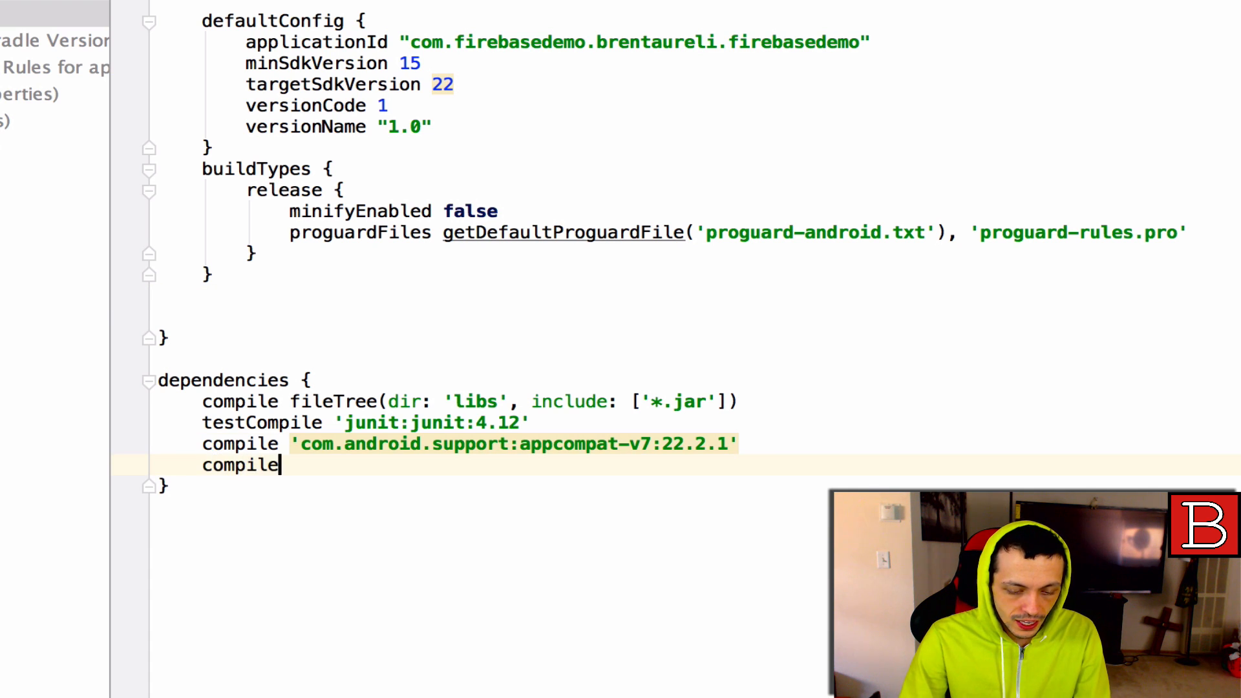
type("''")
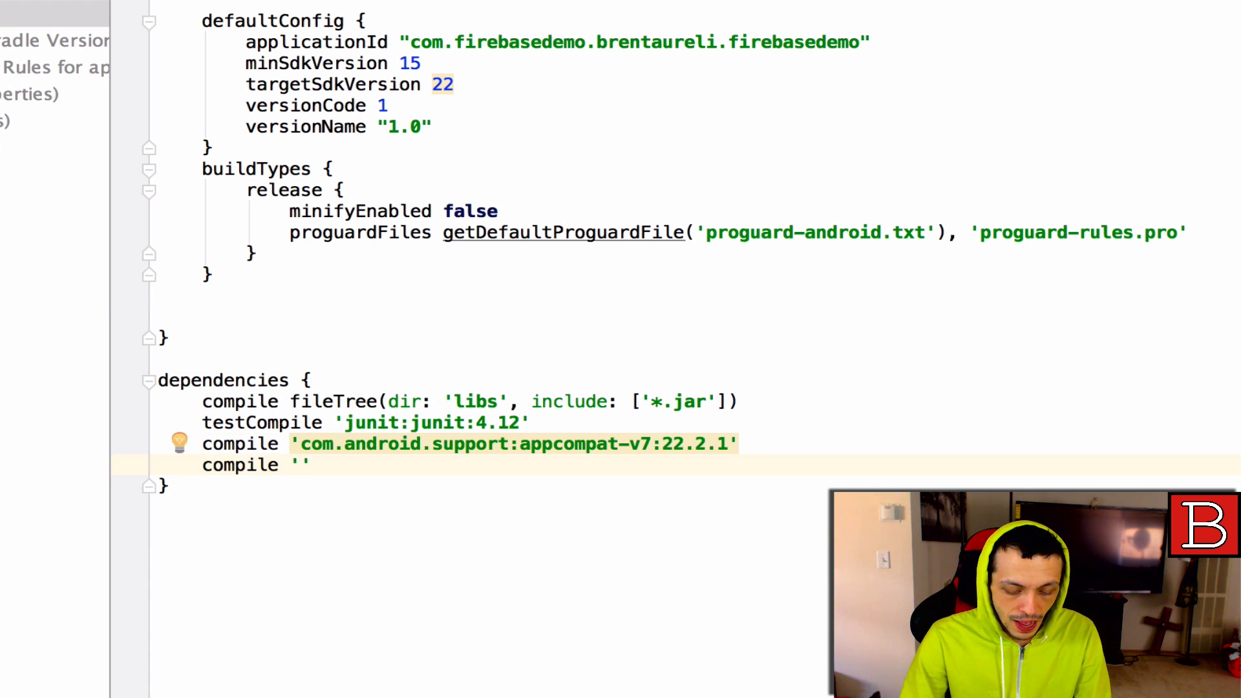
type("com.firebase")
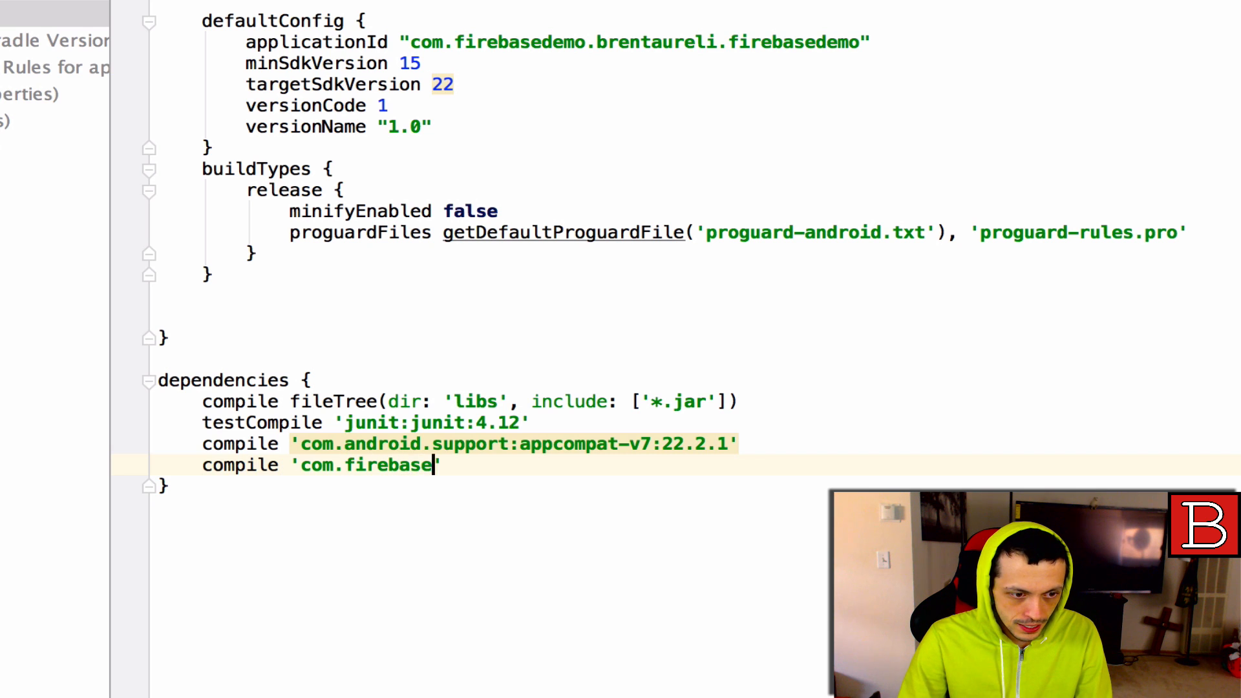
type(":f")
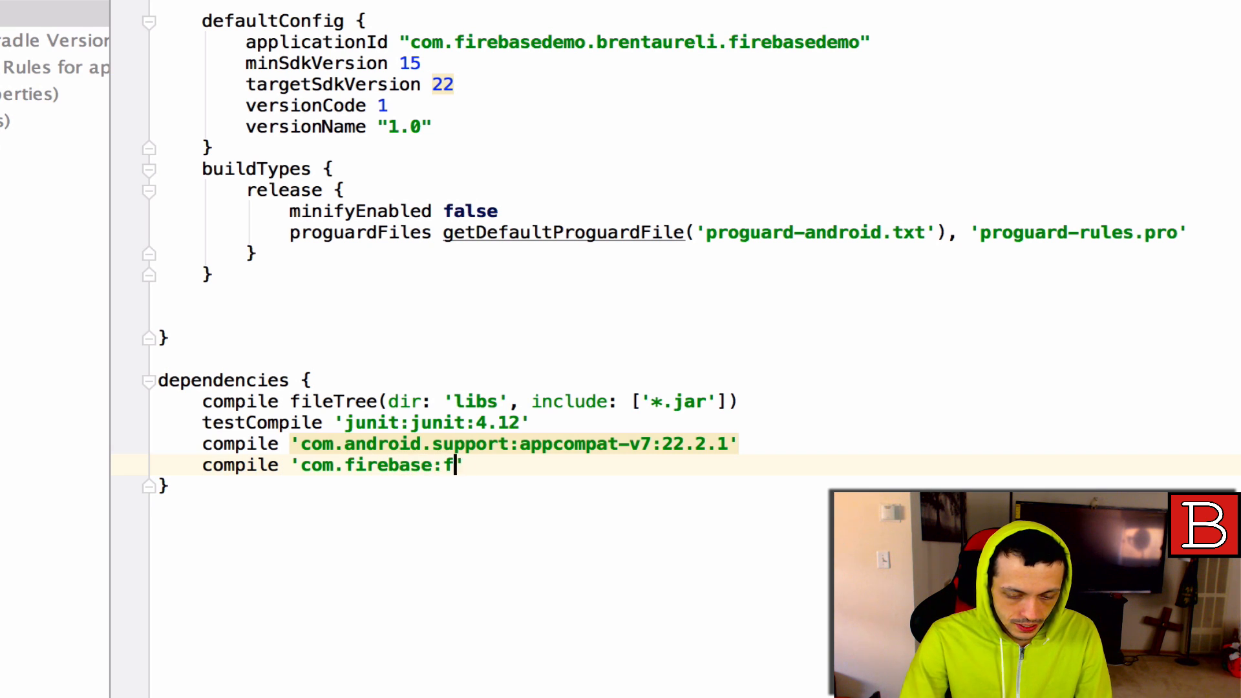
type("irebase-")
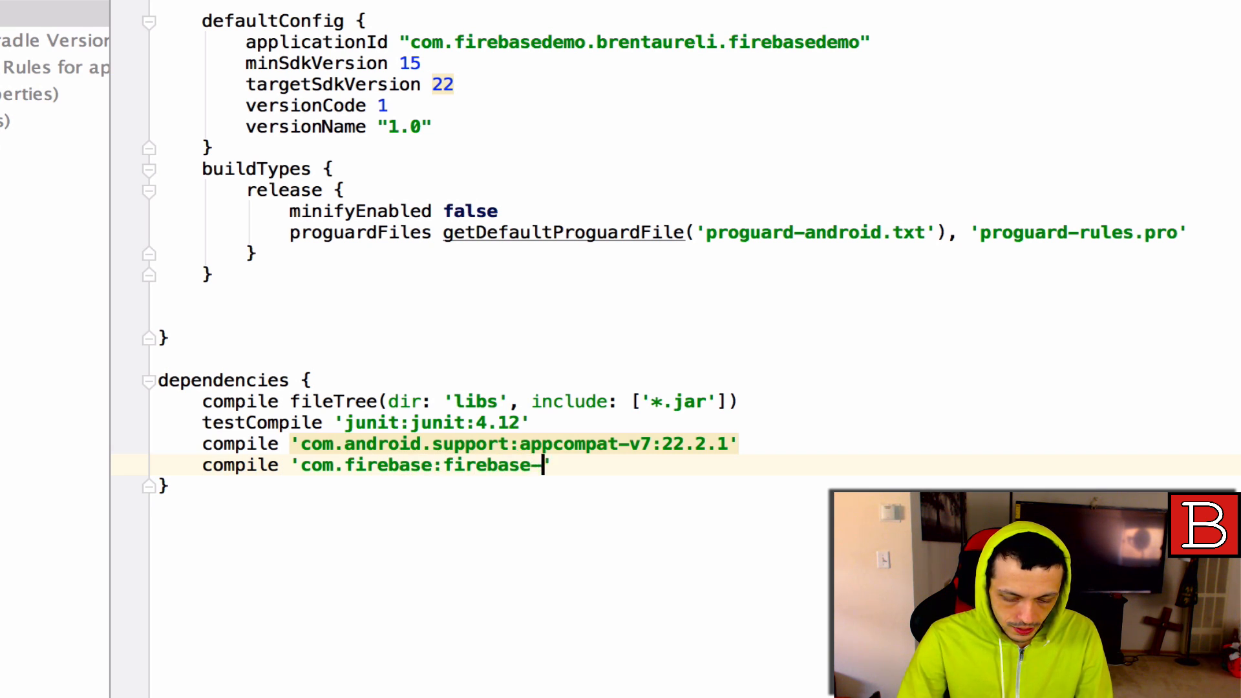
type("client-android")
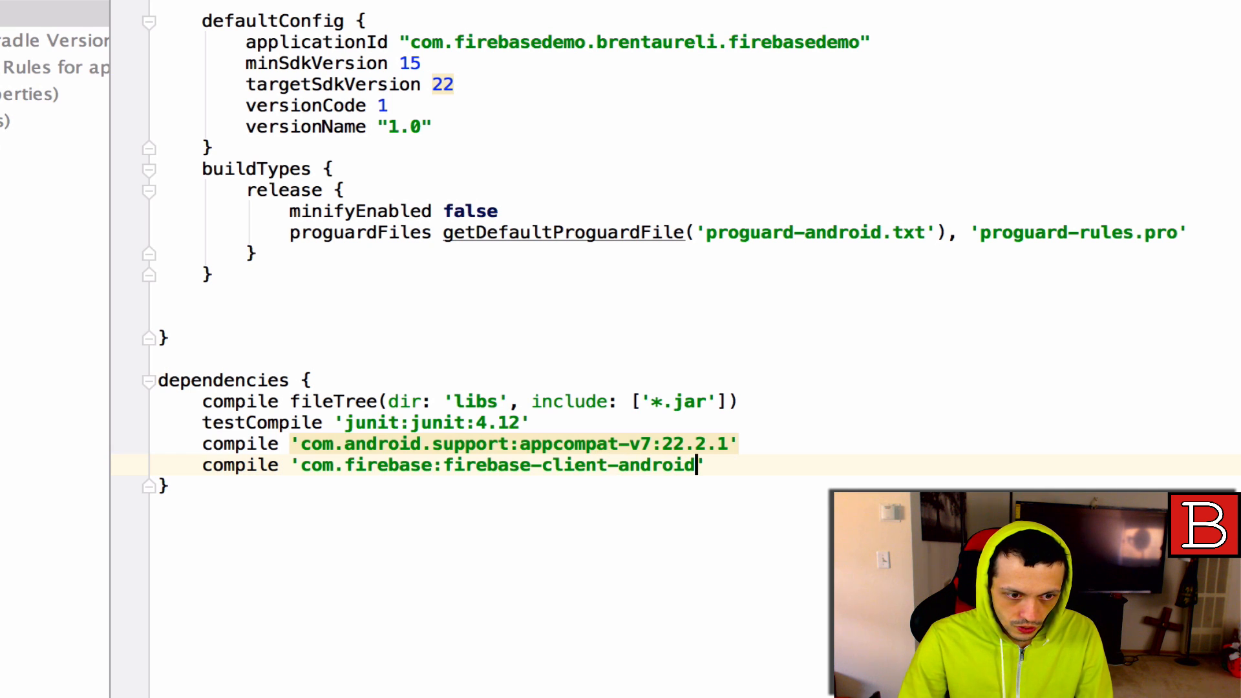
type(":2.5.0")
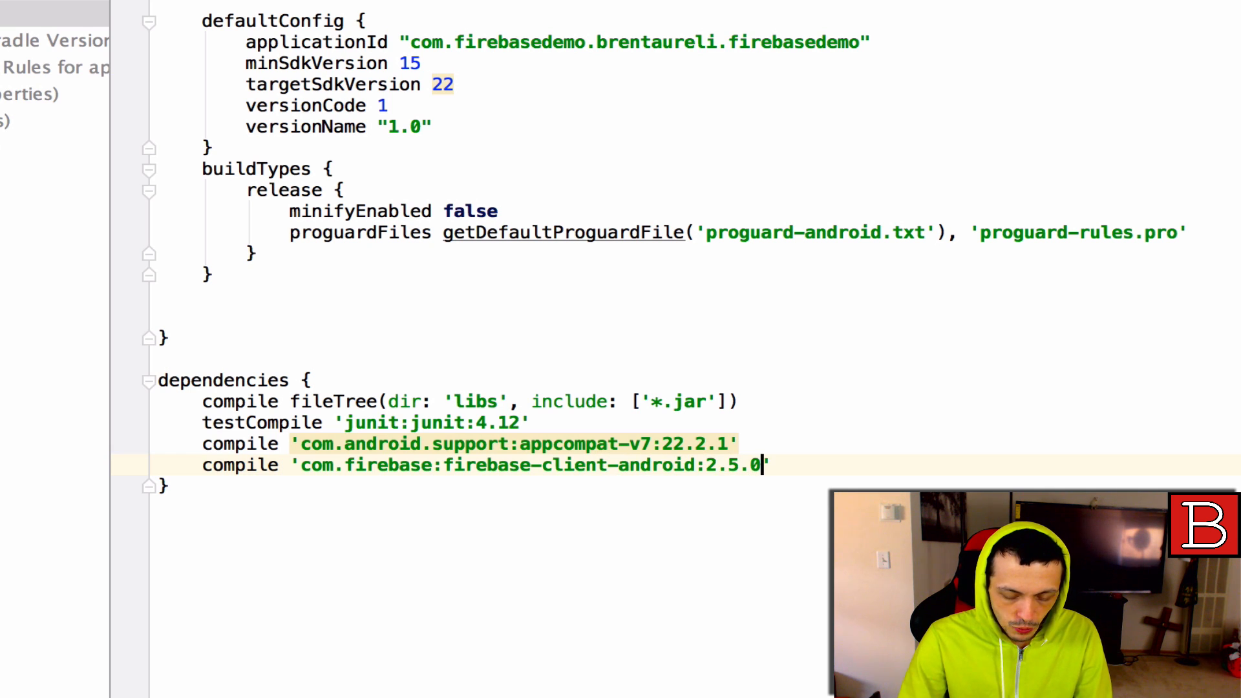
type("+")
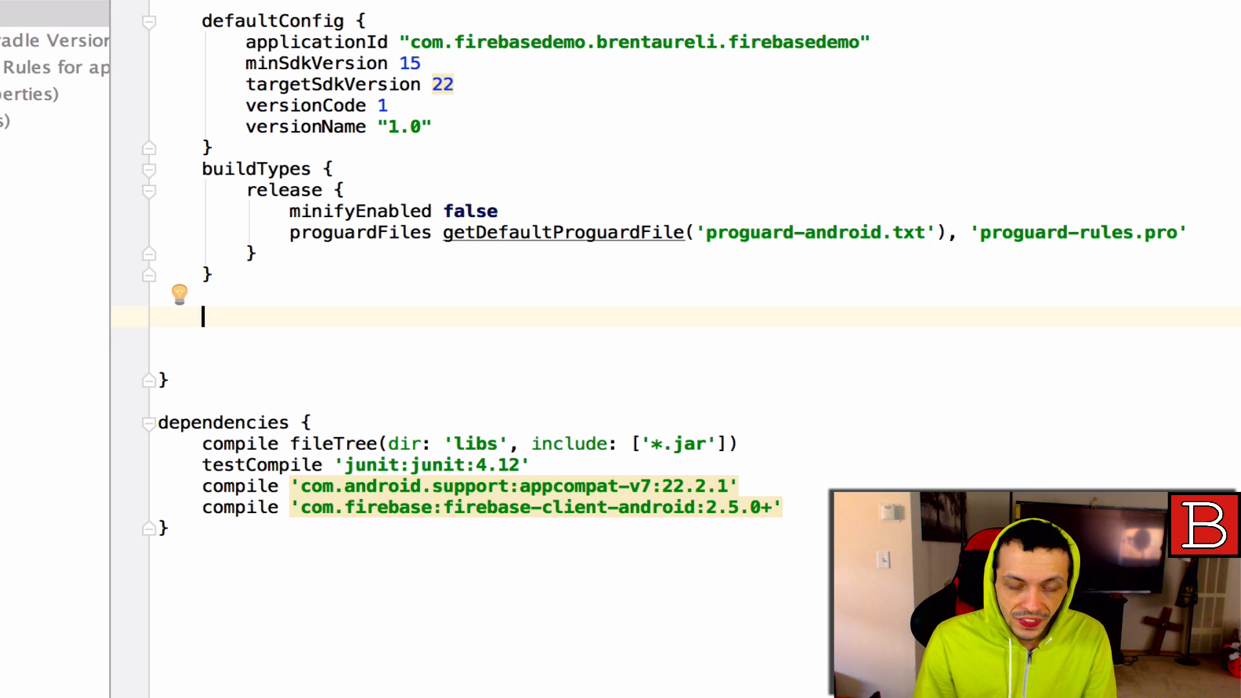
Step: Create a packagingOptions block that excludes 'META-INF/LICENSE'
type("pack")
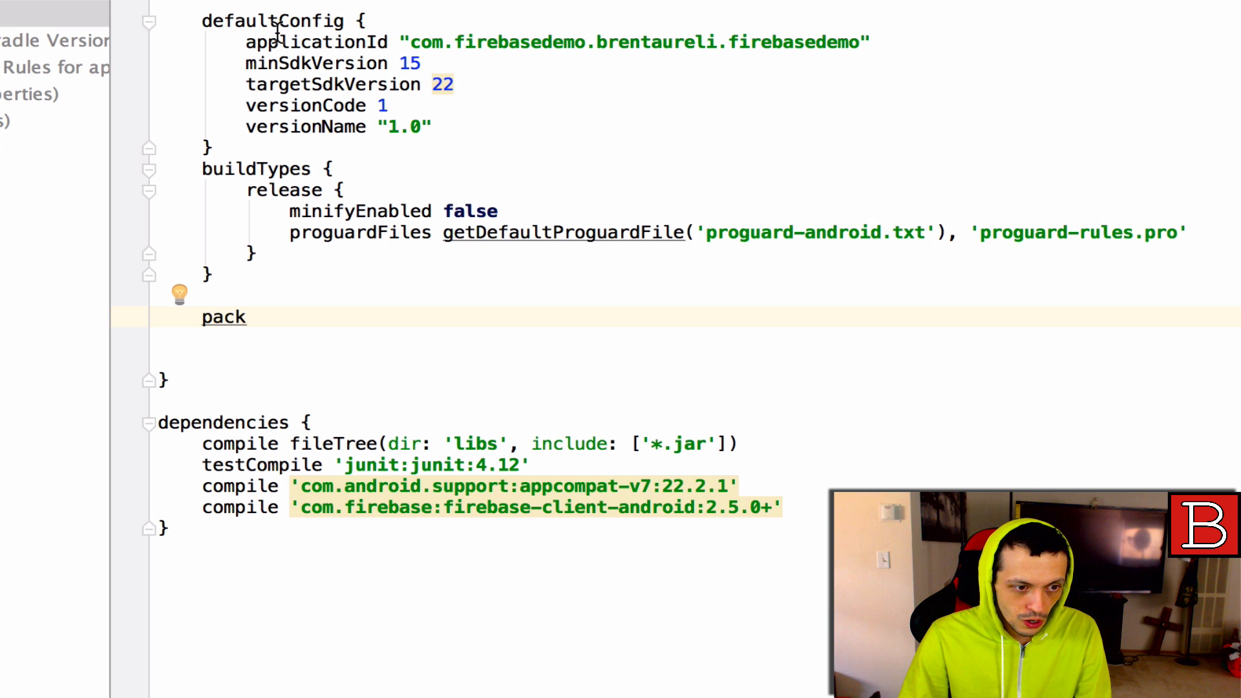
type("aging")
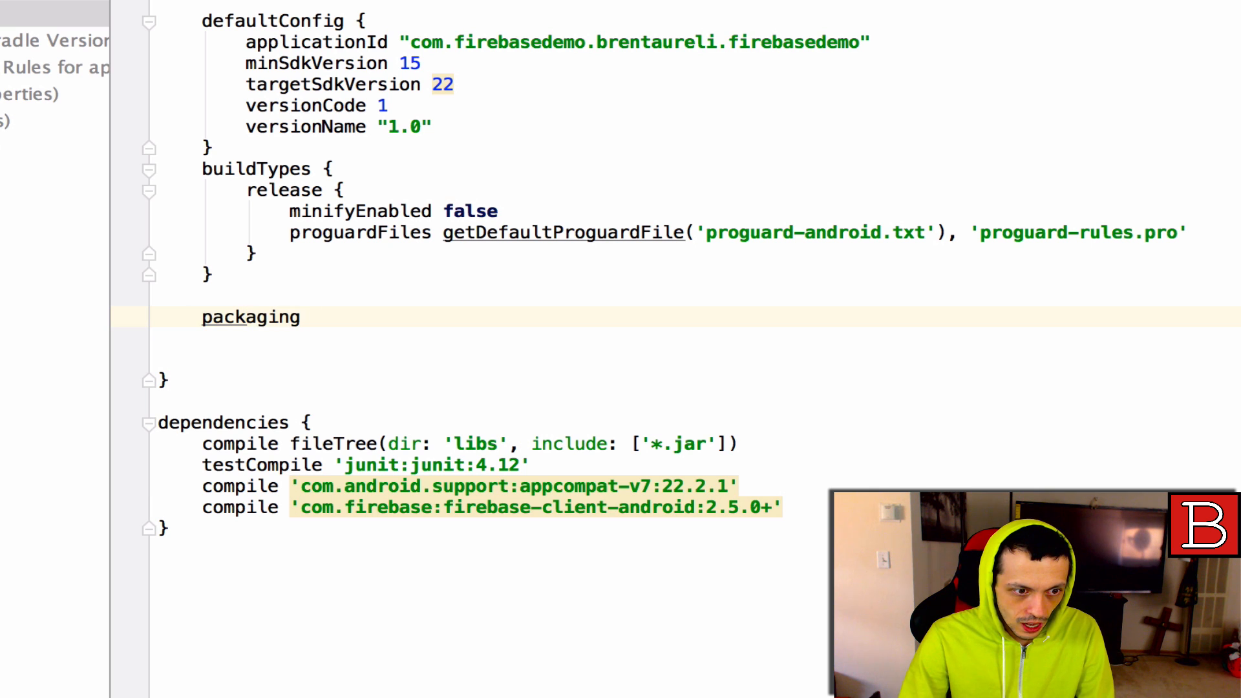
type("Options{}")
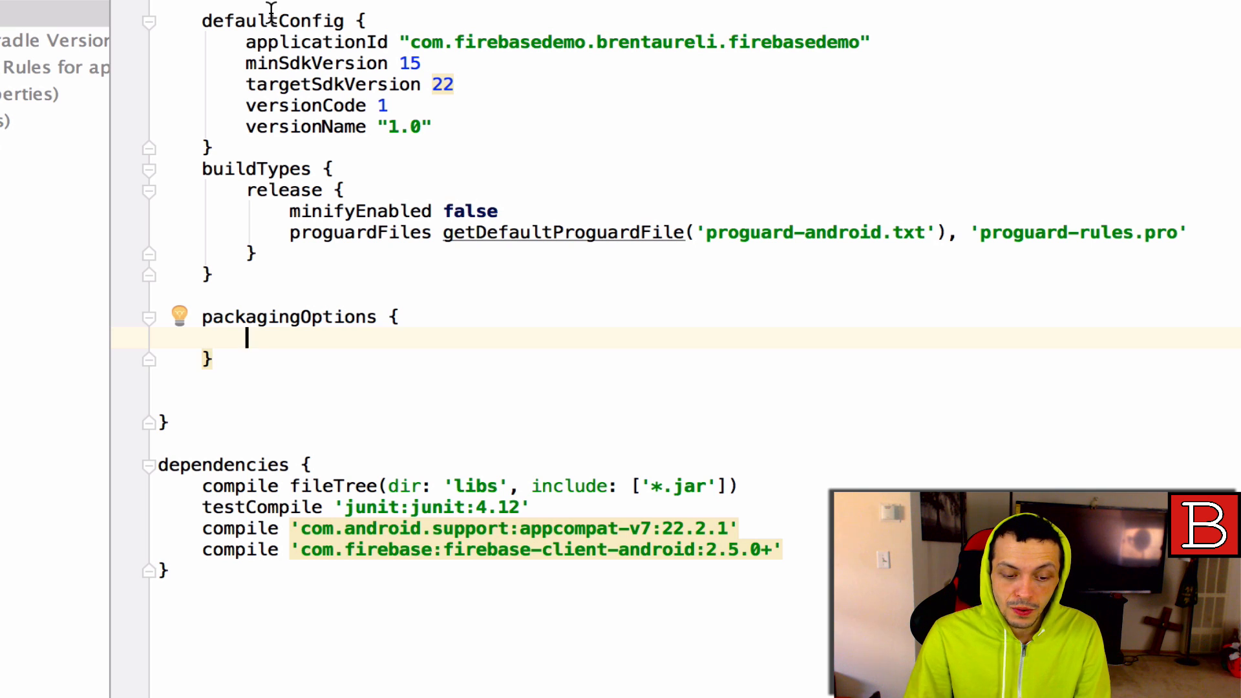
type("e")
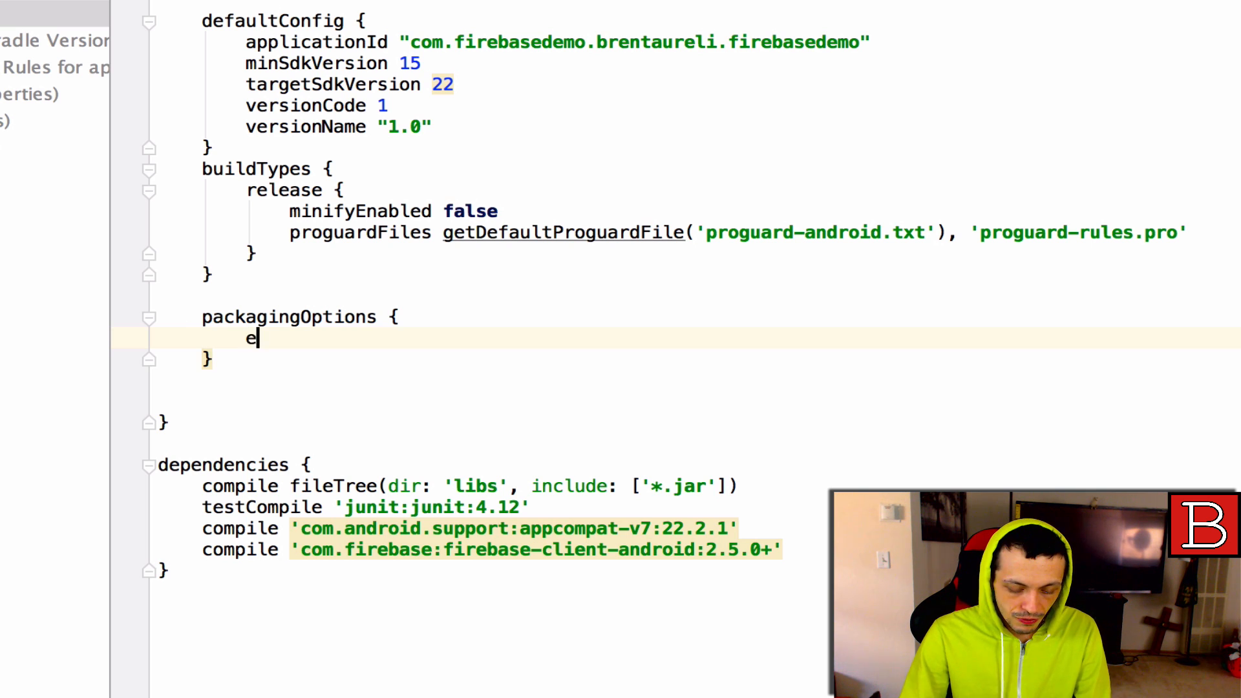
type("xclude")
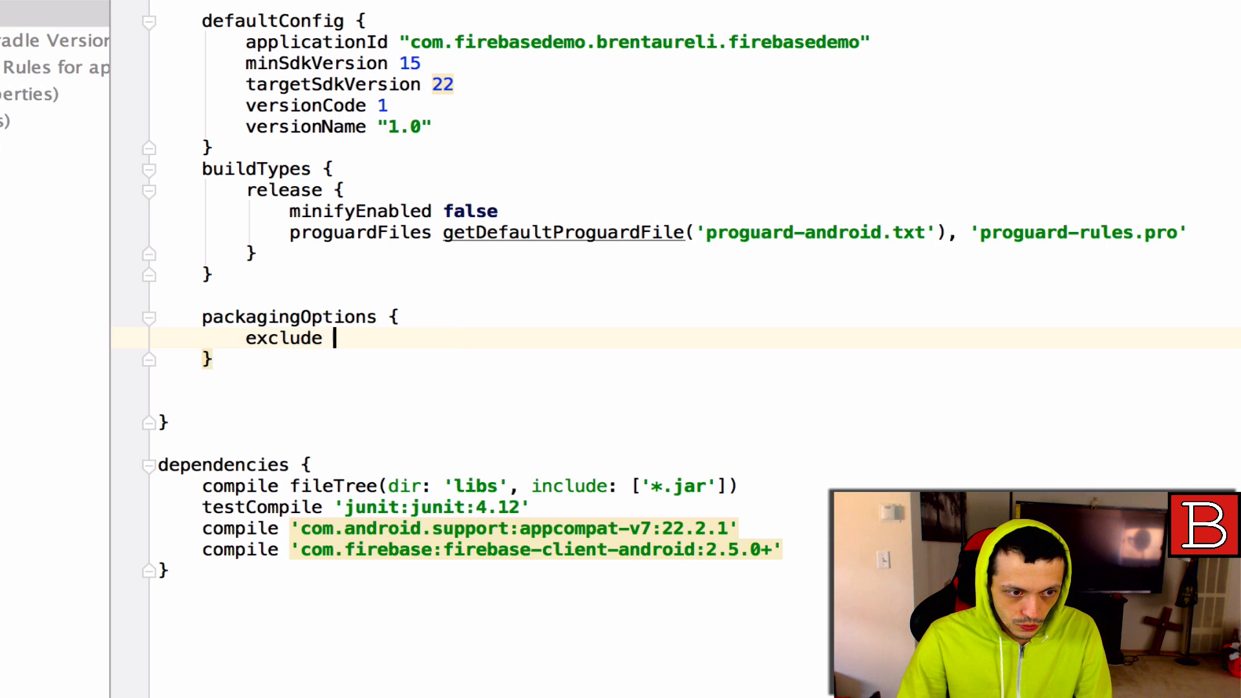
type("'META'")
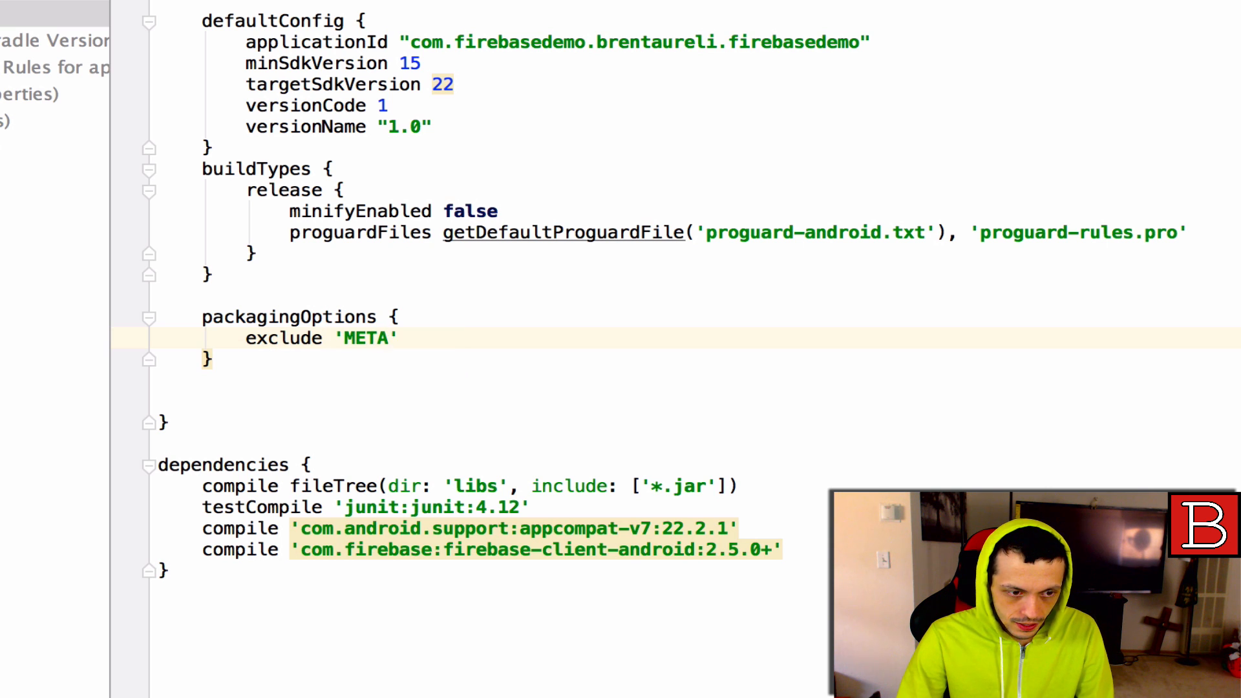
type("-INF")
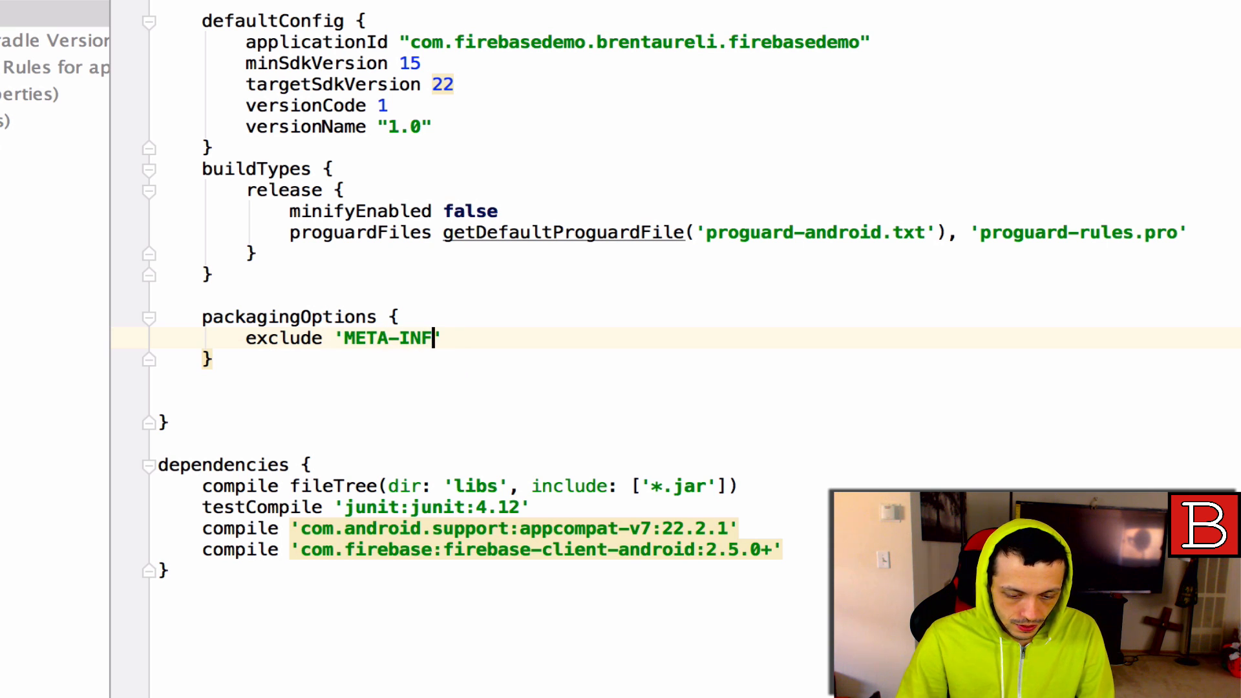
type("/LIC")
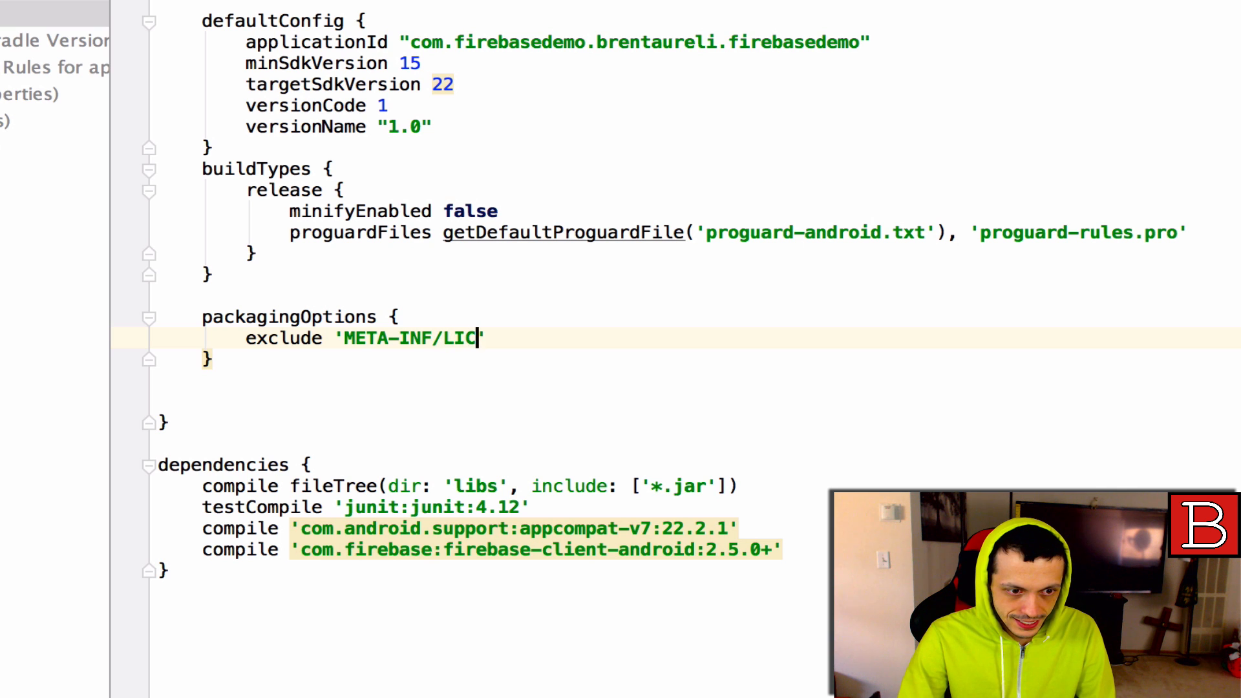
type("ENSE")
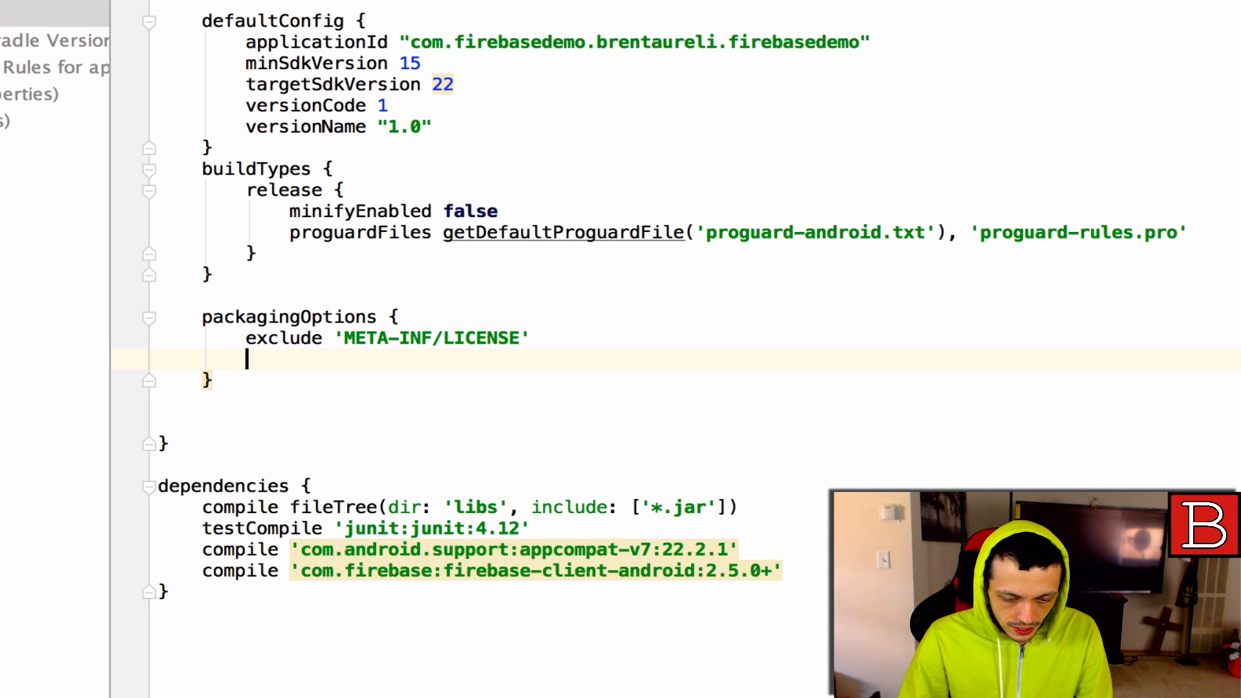
Step: Add excludes for 'META-INF/LICENSE-FIREBASE.txt' and one more META-INF license file
type("exclude")
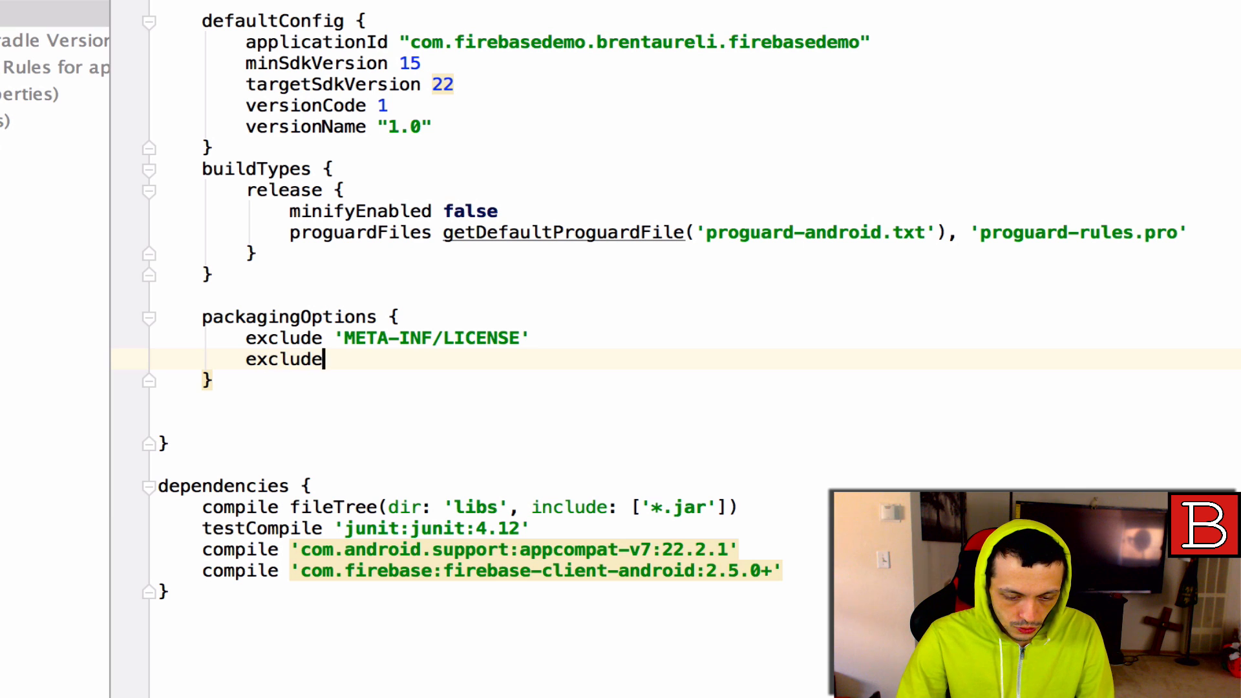
type("'META")
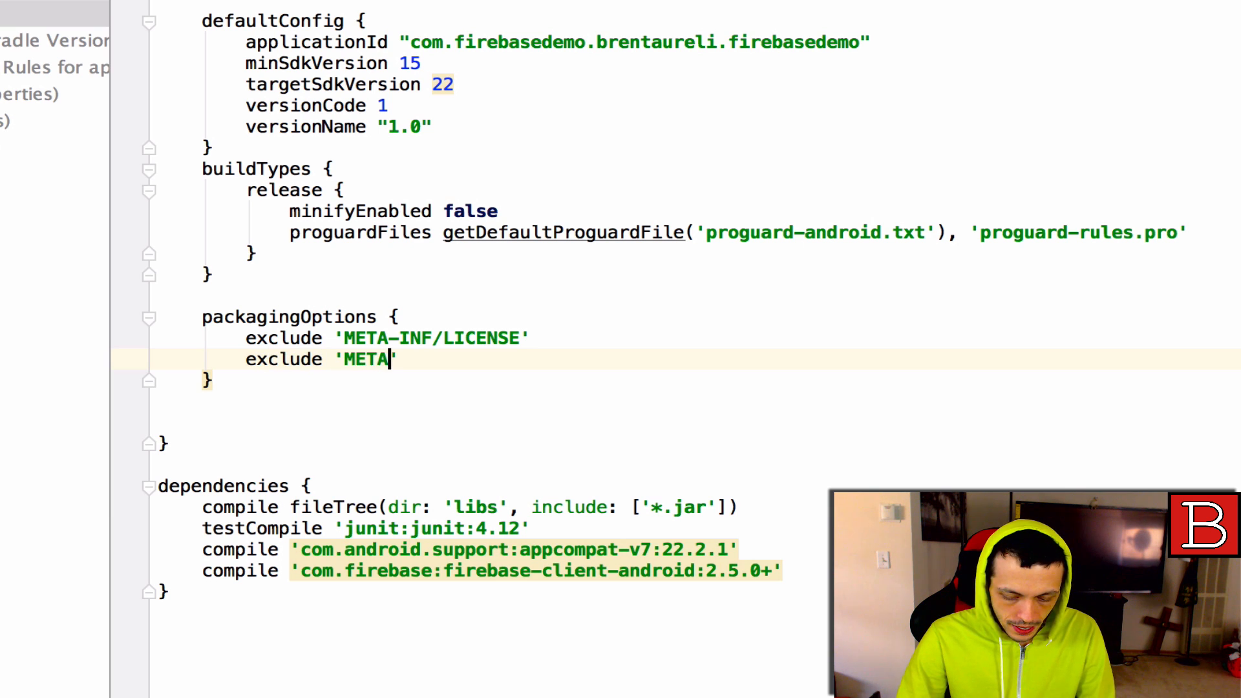
type("-INF/")
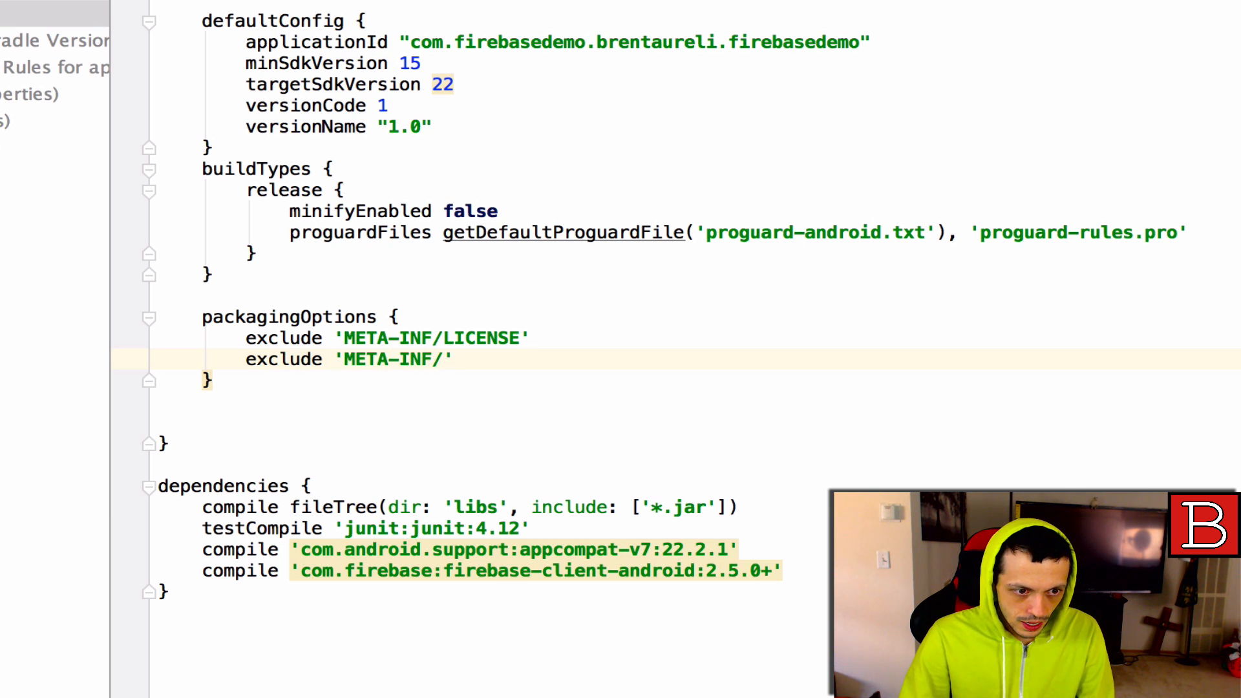
type("LICENSE")
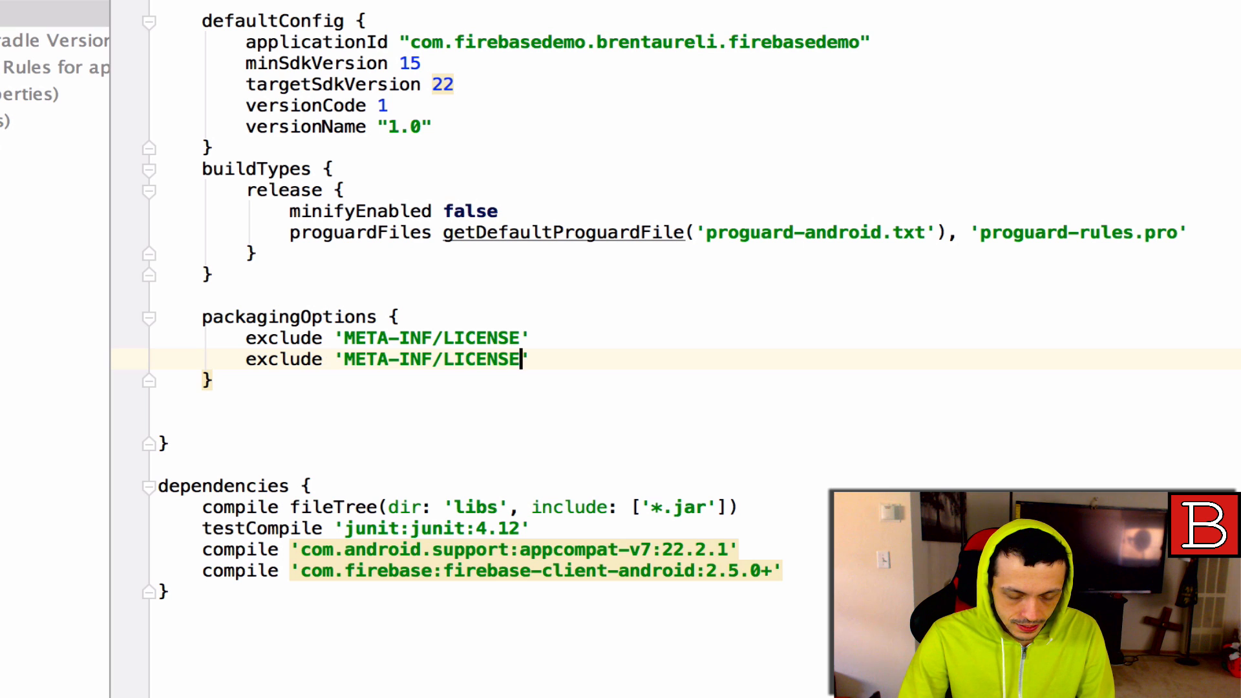
type("-FIREBASE.")
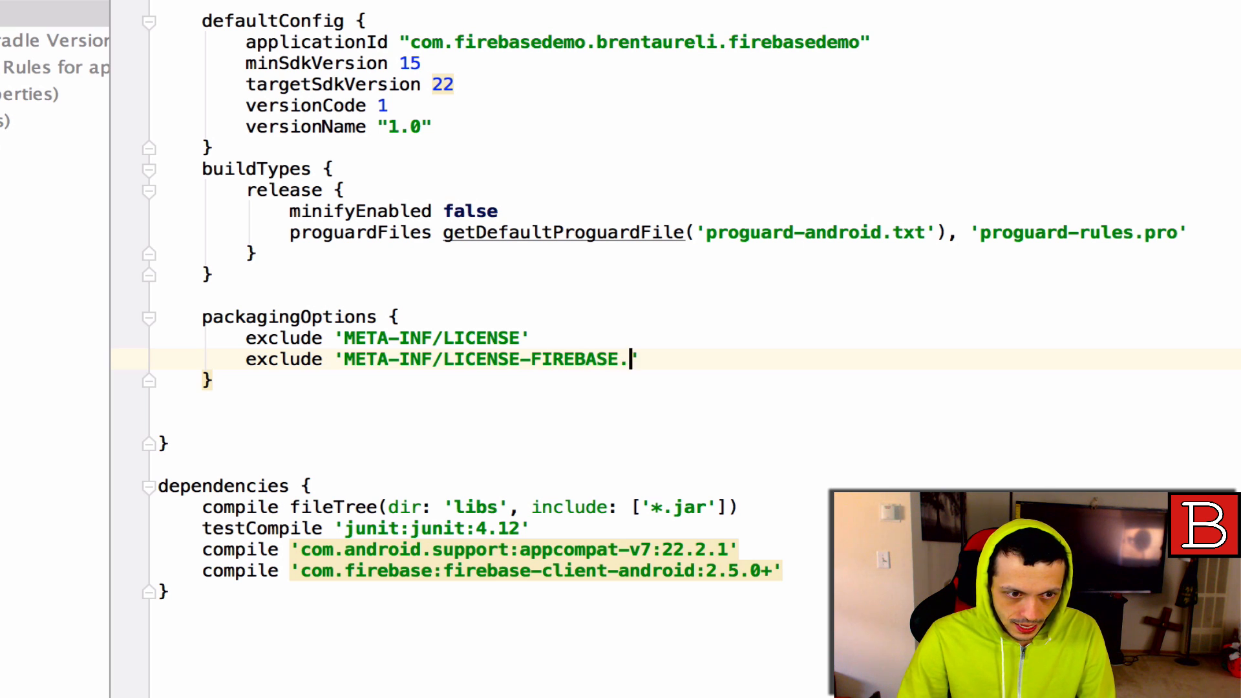
type("txt'")
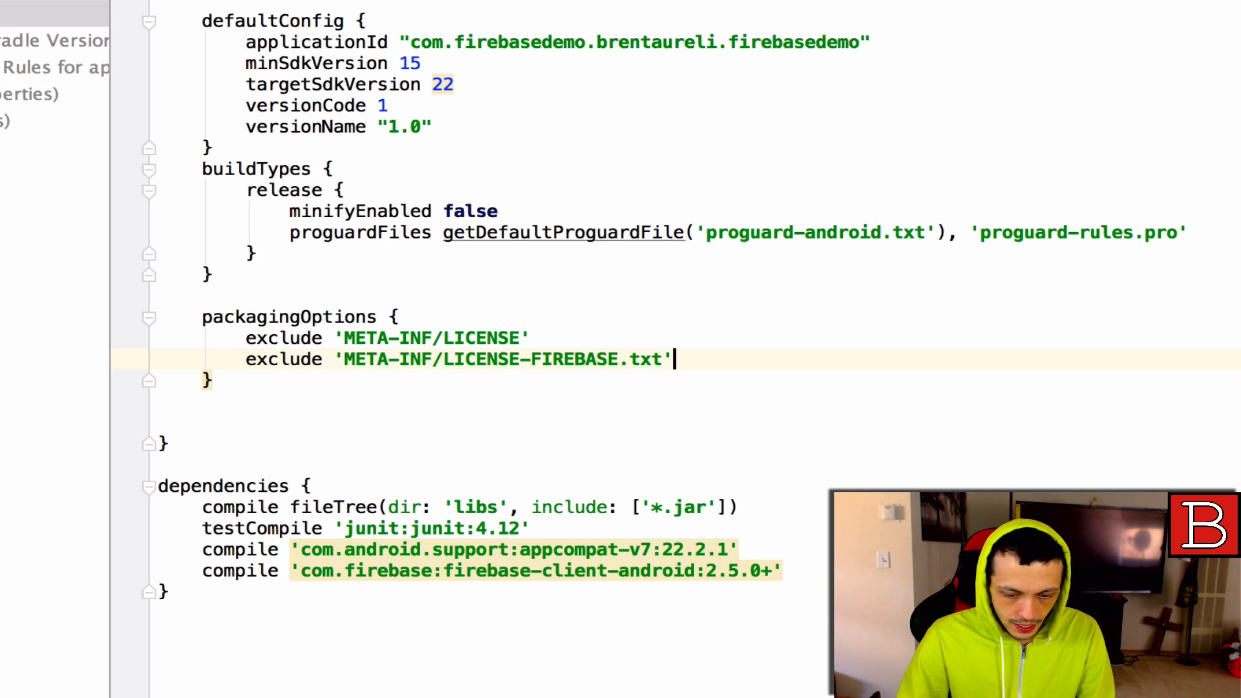
type("exclude")
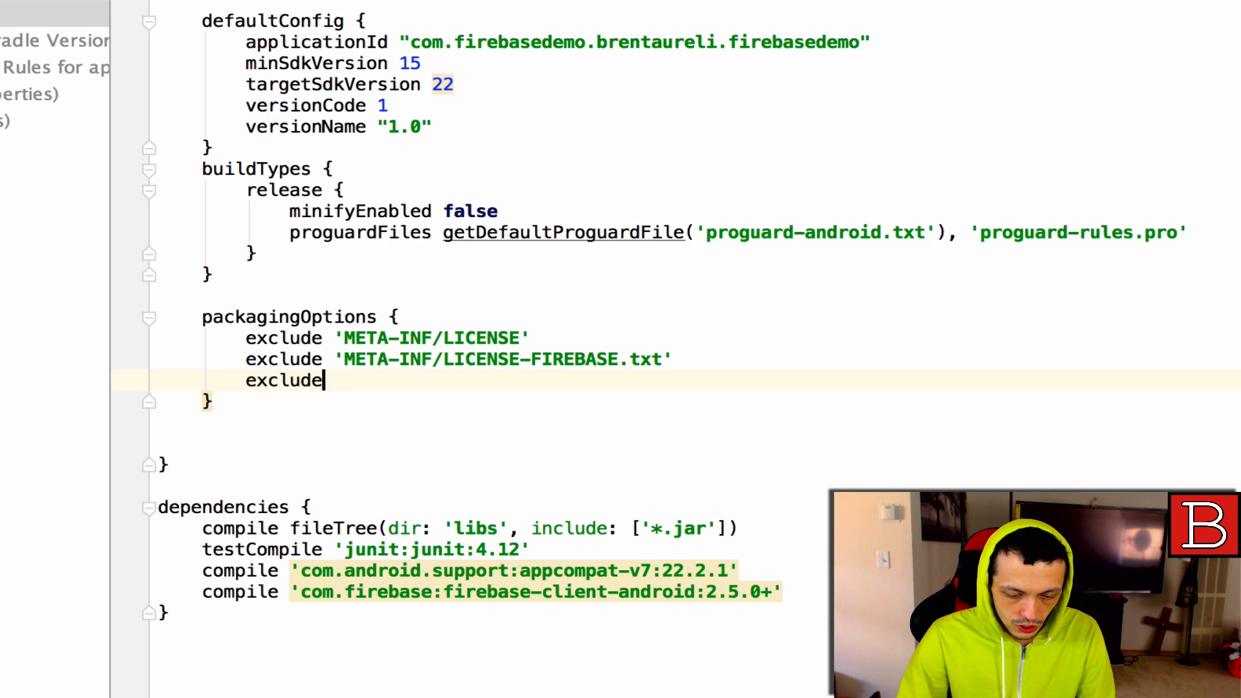
type("'META-I")
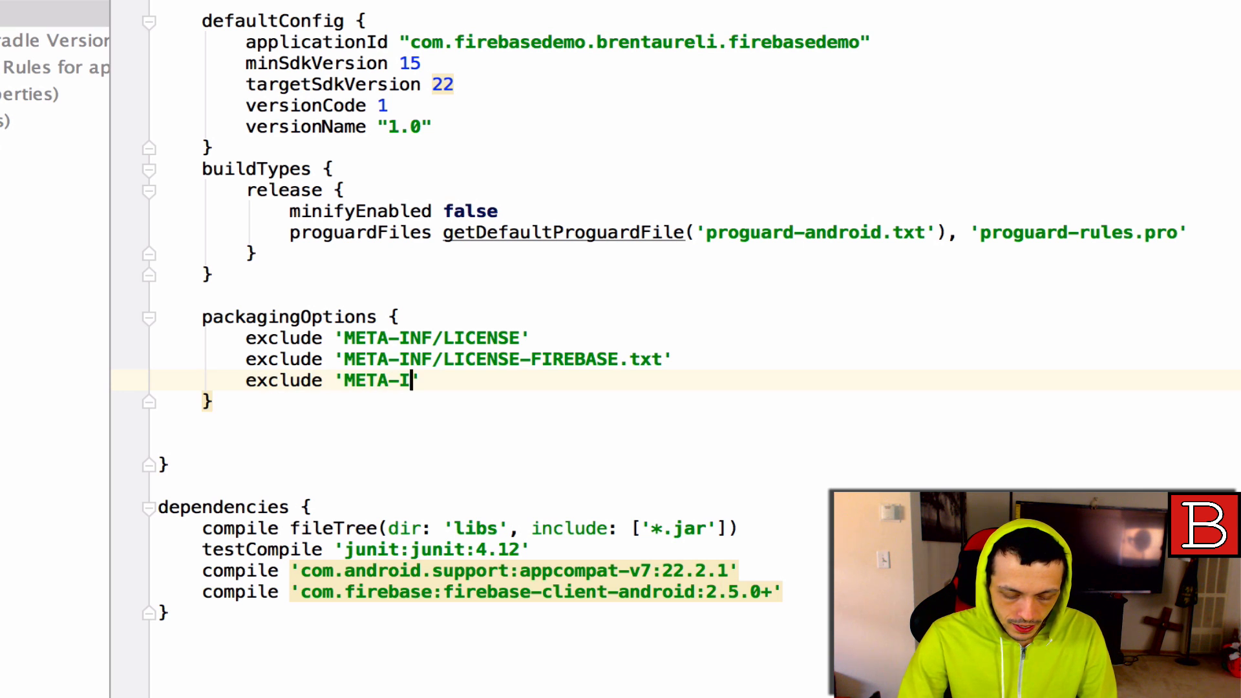
type("NF/")
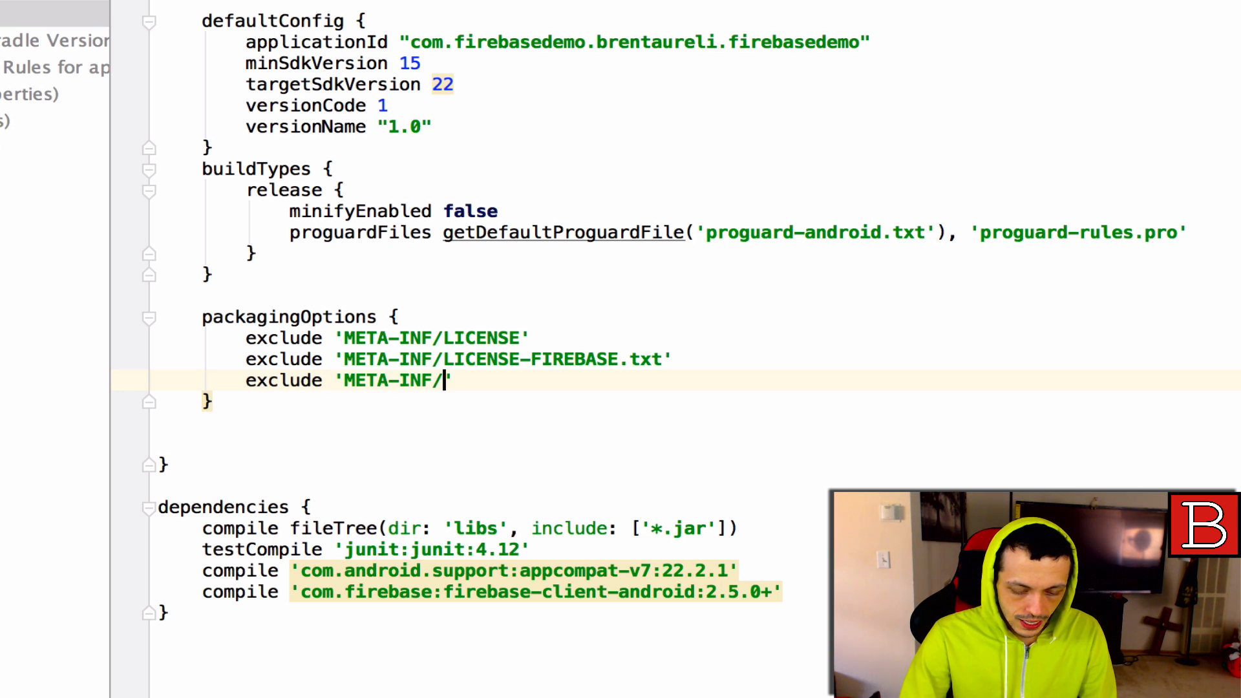
type("LICEN")
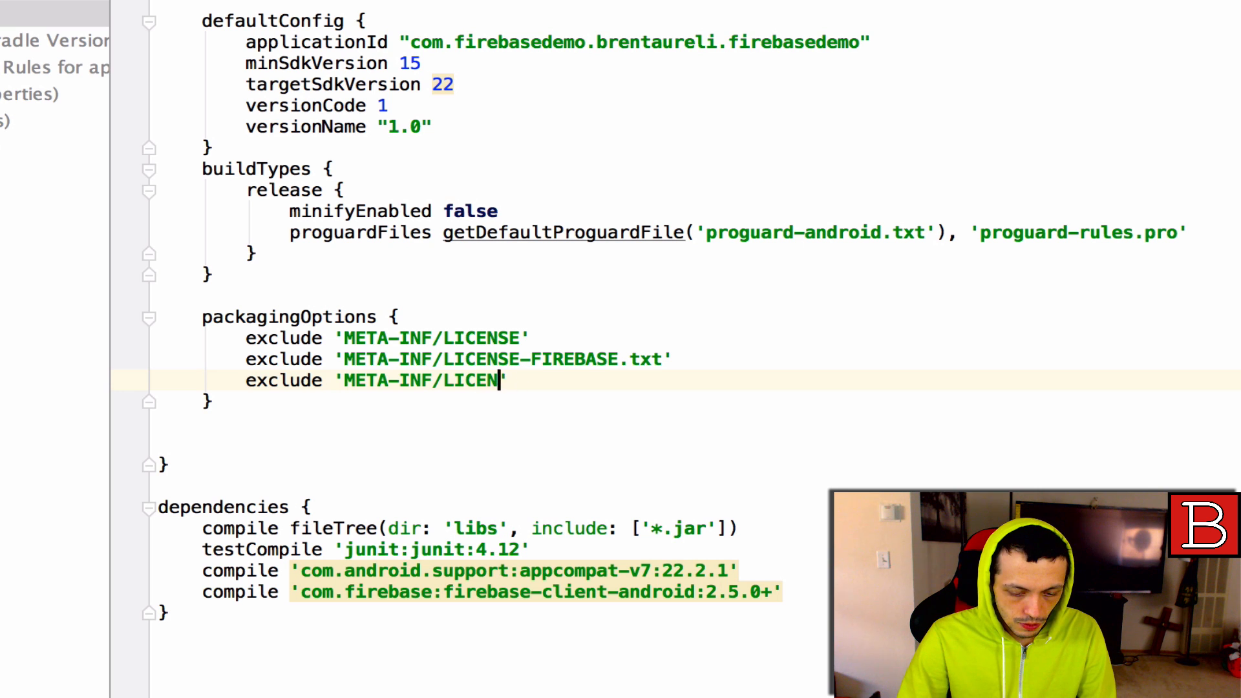
type("NOTICE")
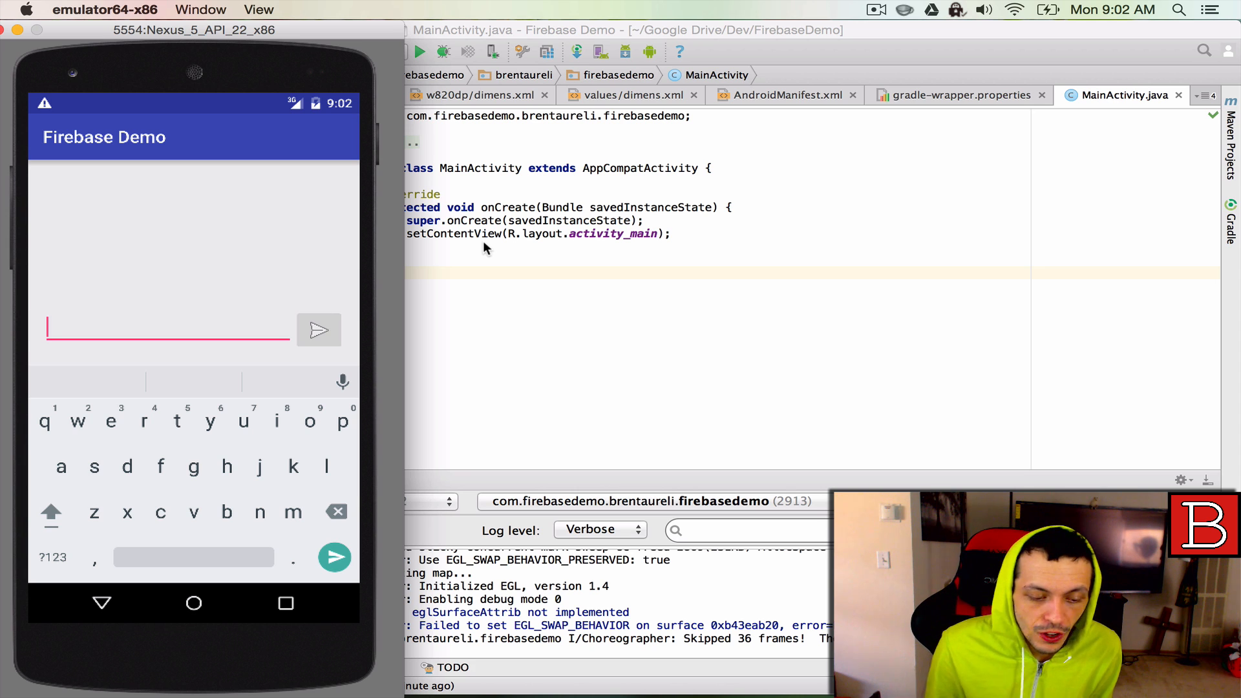
mouse_move(181, 258)
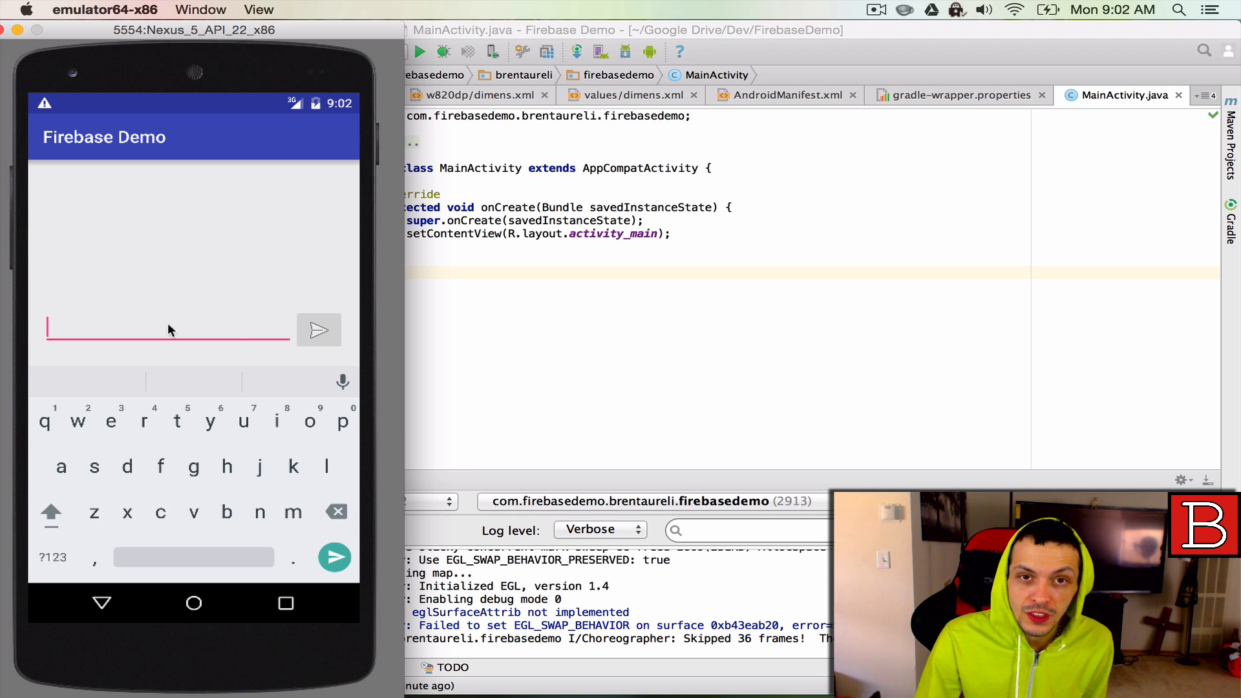
mouse_move(240, 343)
type("tttt")
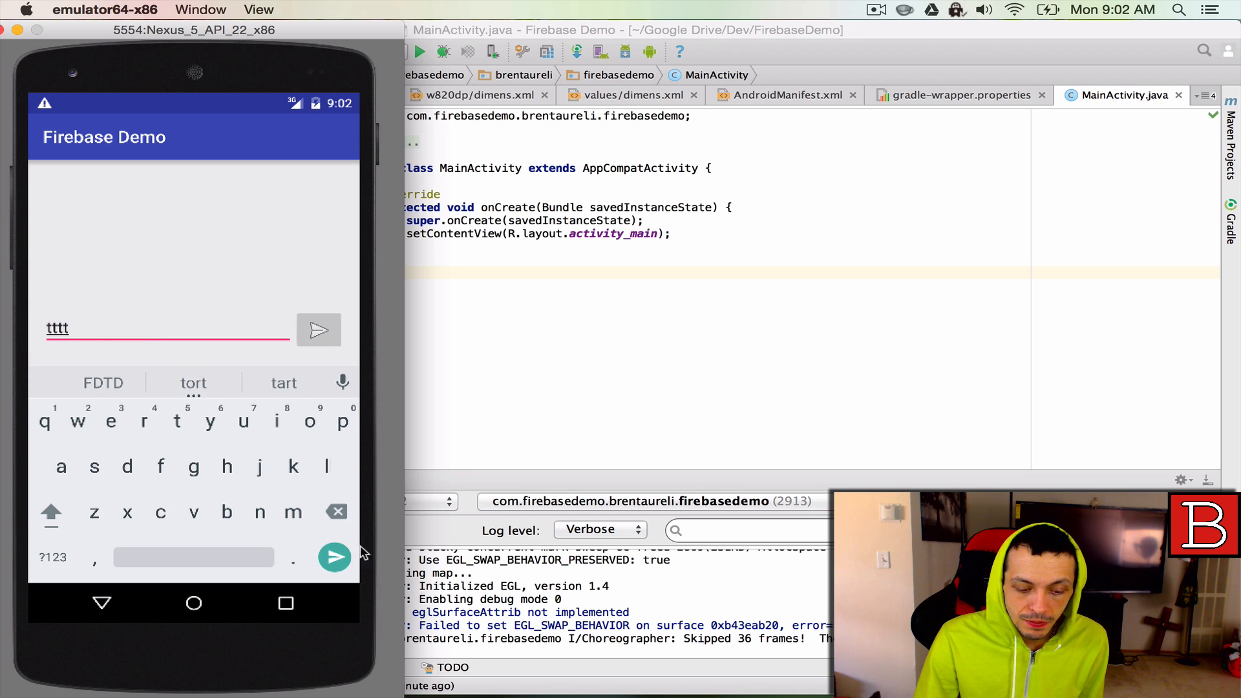
Step: Dismiss the emulator keyboard to reveal the chat layout with 'tttt' in the message field
left_click(269, 313)
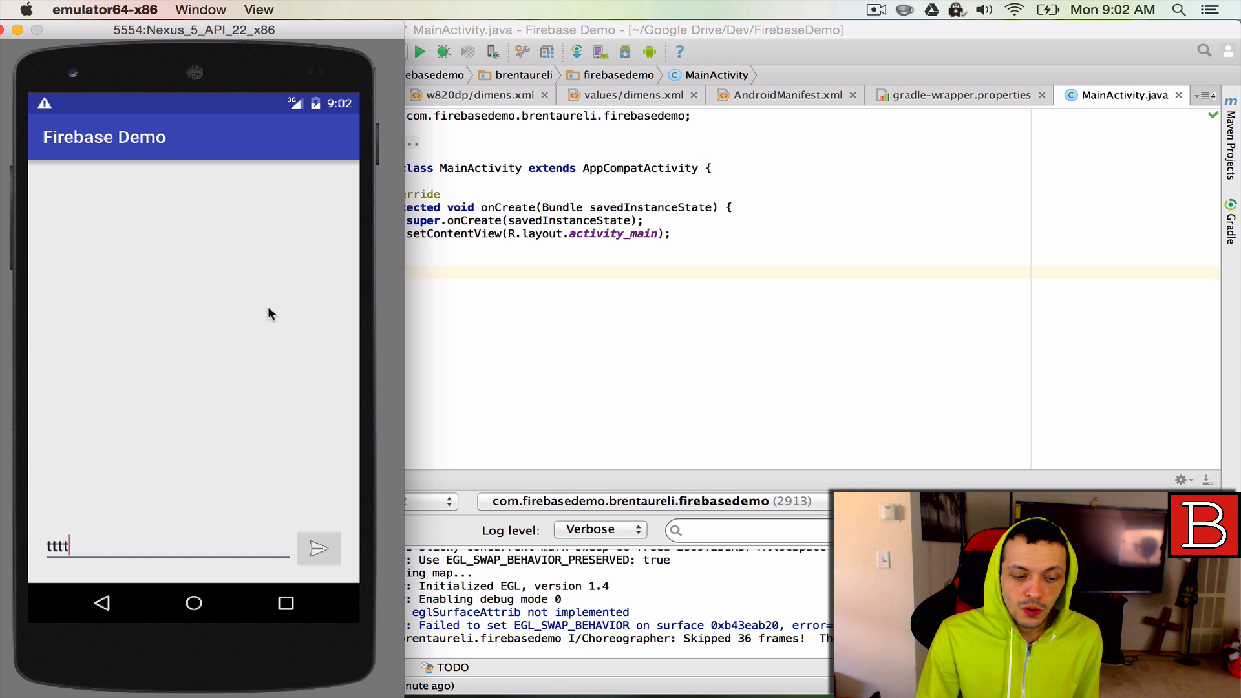